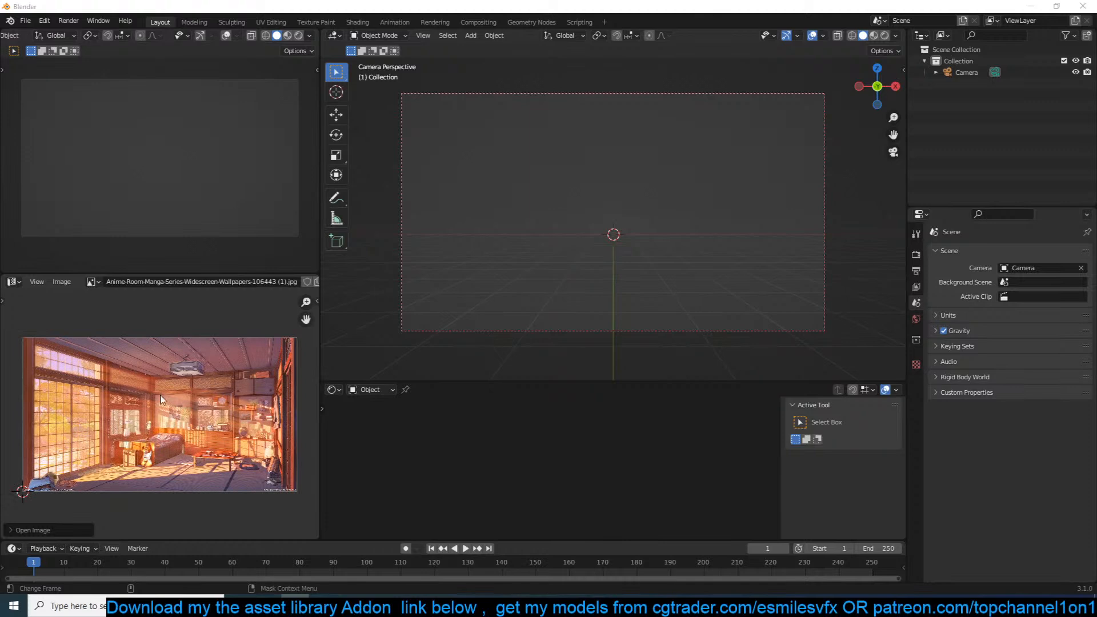
{"action": "mouse_move", "coordinate": [134, 430]}
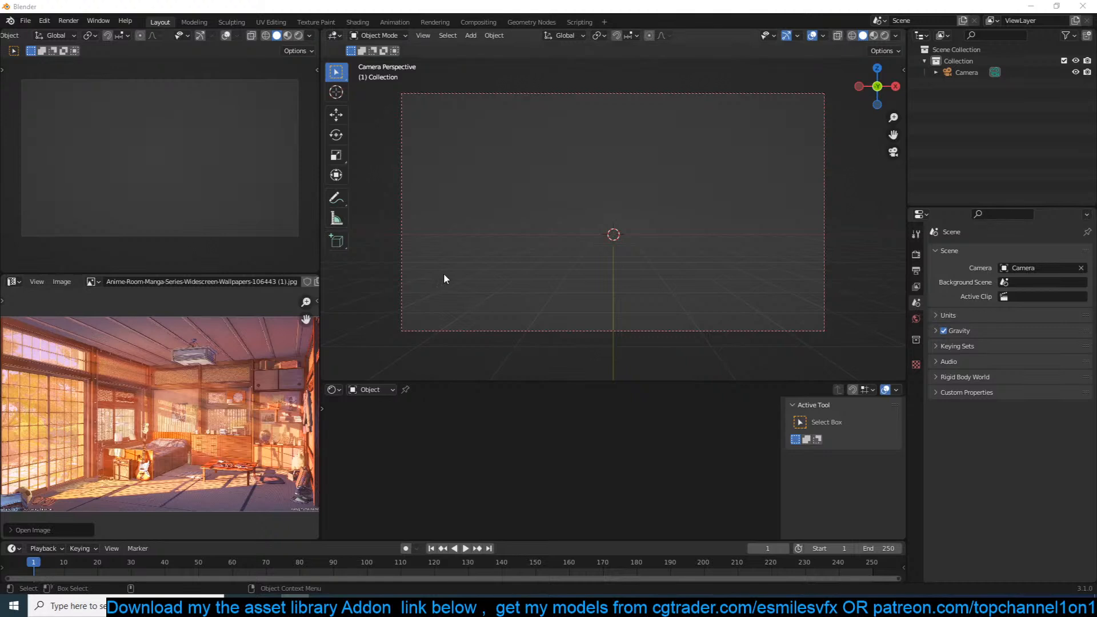
{"action": "mouse_move", "coordinate": [447, 278]}
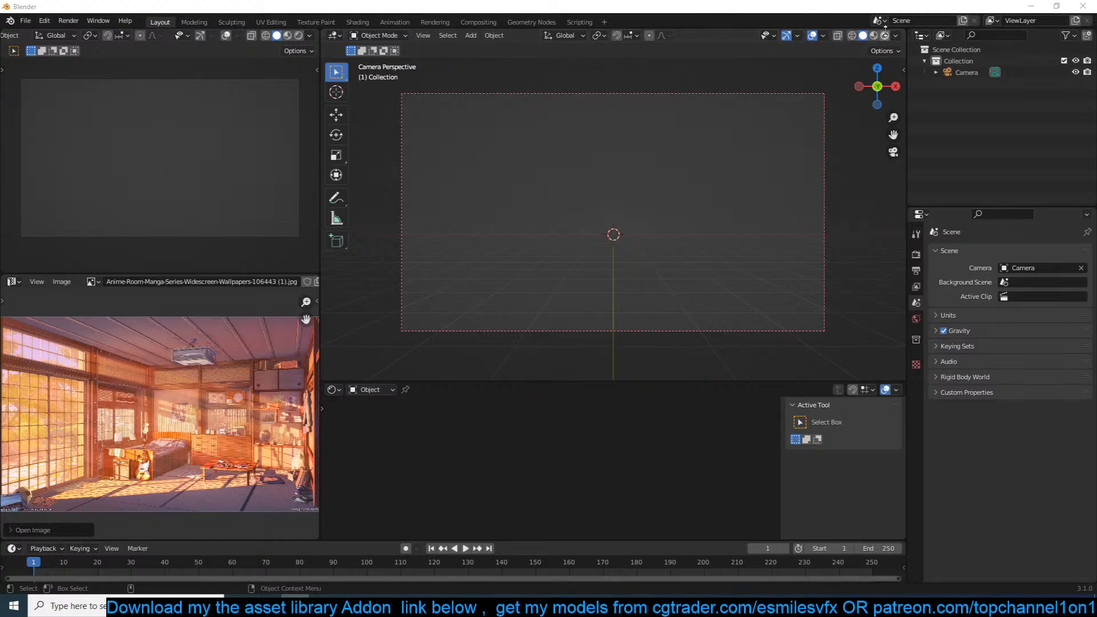
{"action": "mouse_move", "coordinate": [873, 36]}
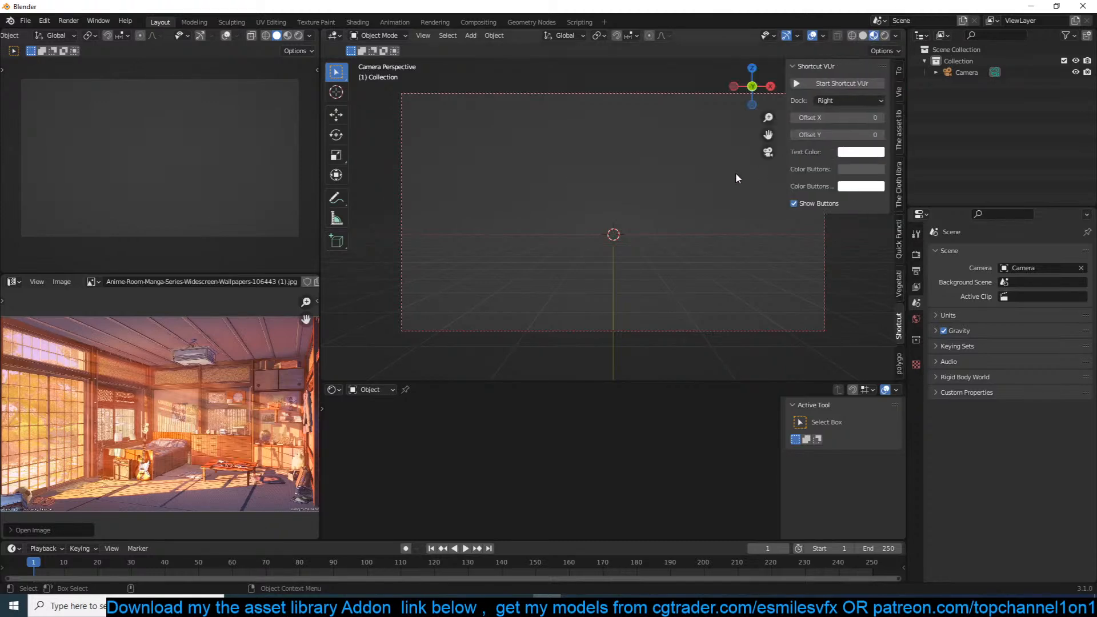
{"action": "mouse_move", "coordinate": [900, 240]}
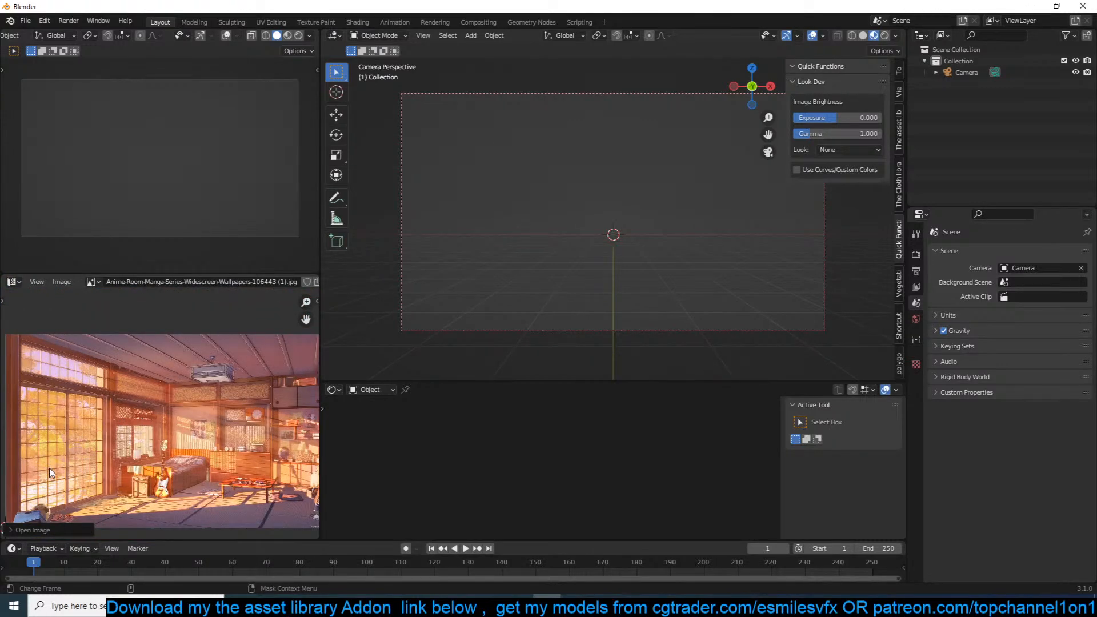
{"action": "mouse_move", "coordinate": [76, 467]}
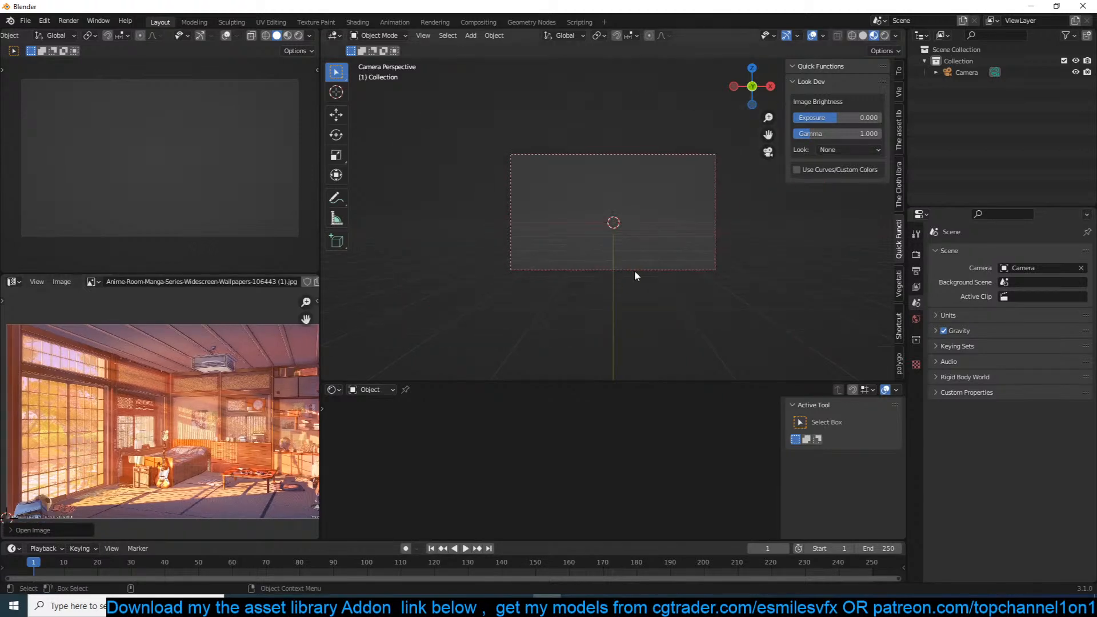
- Add a plane and extrude it upward in Edit Mode into a box-shaped block
{"action": "left_click", "coordinate": [470, 35]}
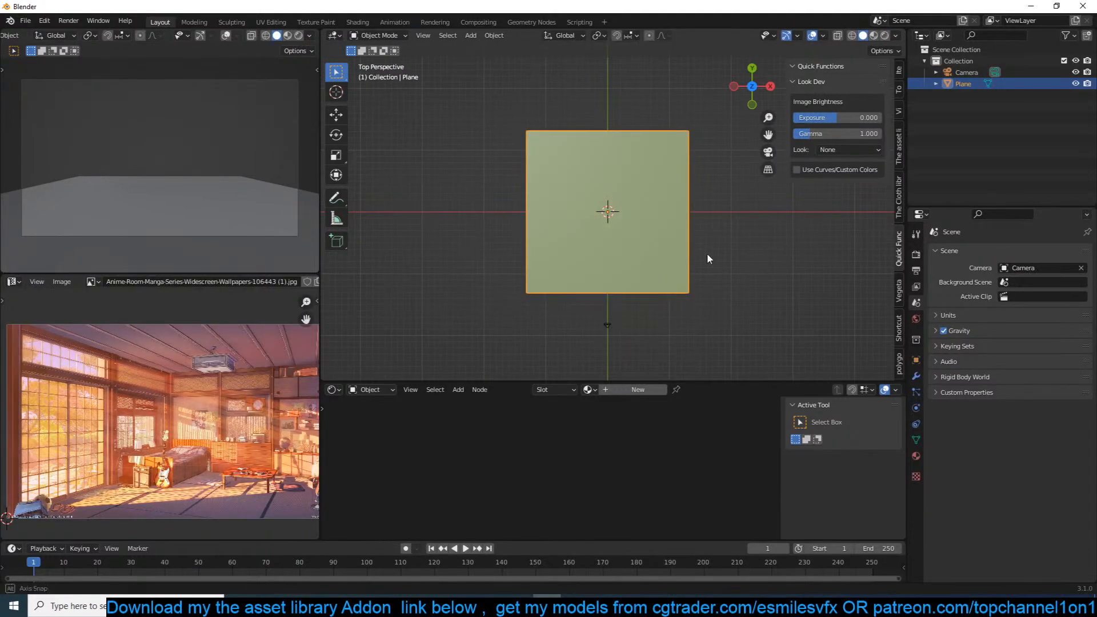
{"action": "key", "text": "Tab"}
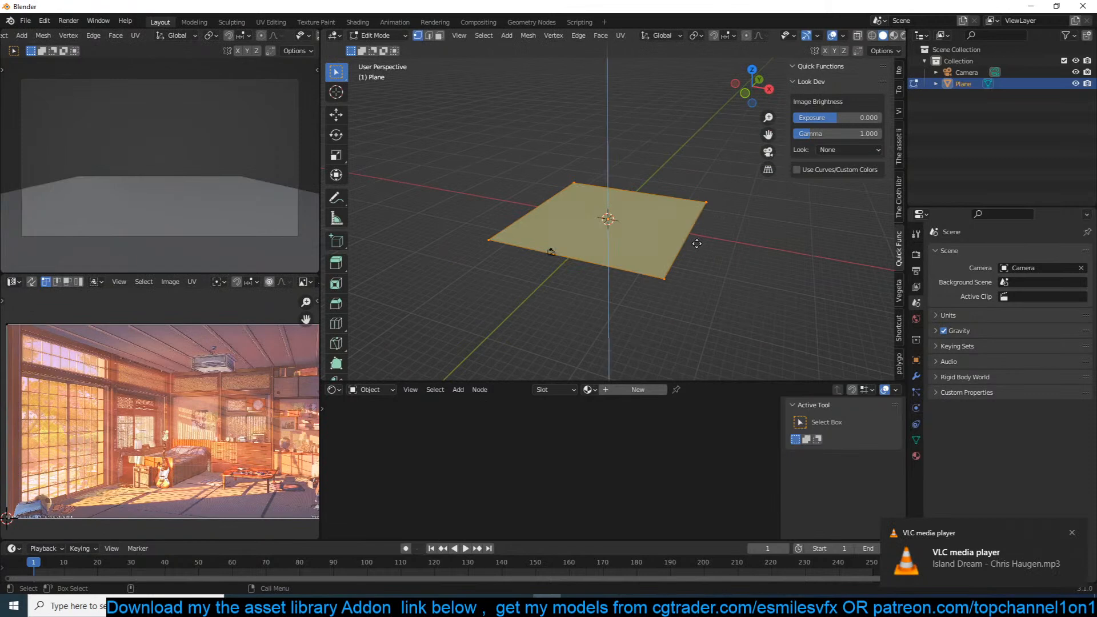
{"action": "left_click_drag", "start_coordinate": [608, 217], "coordinate": [721, 179]}
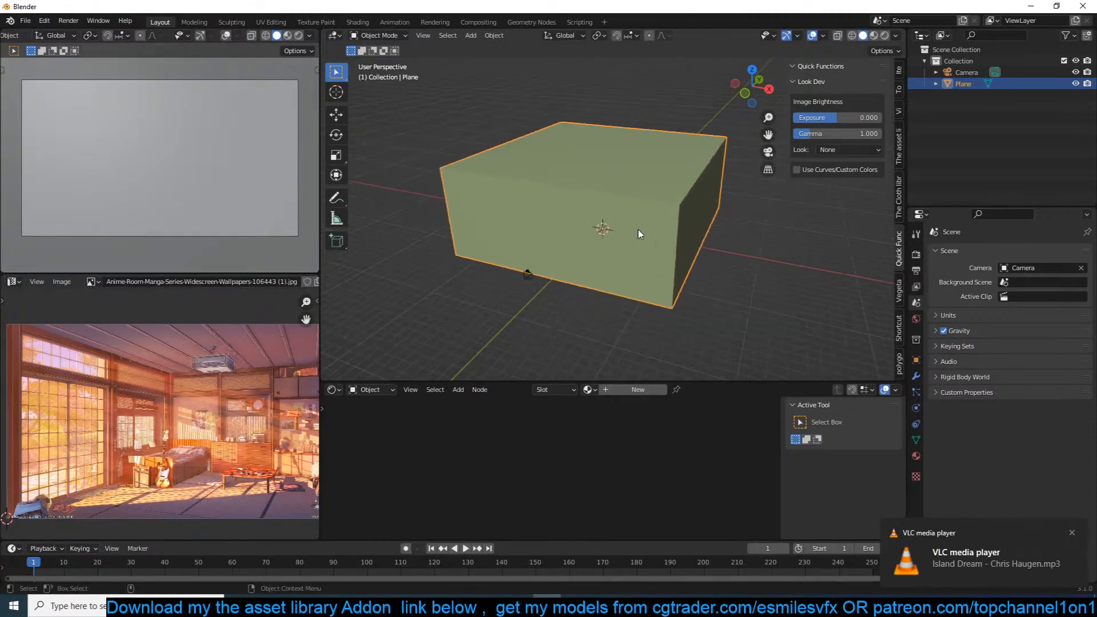
{"action": "key", "text": "Tab"}
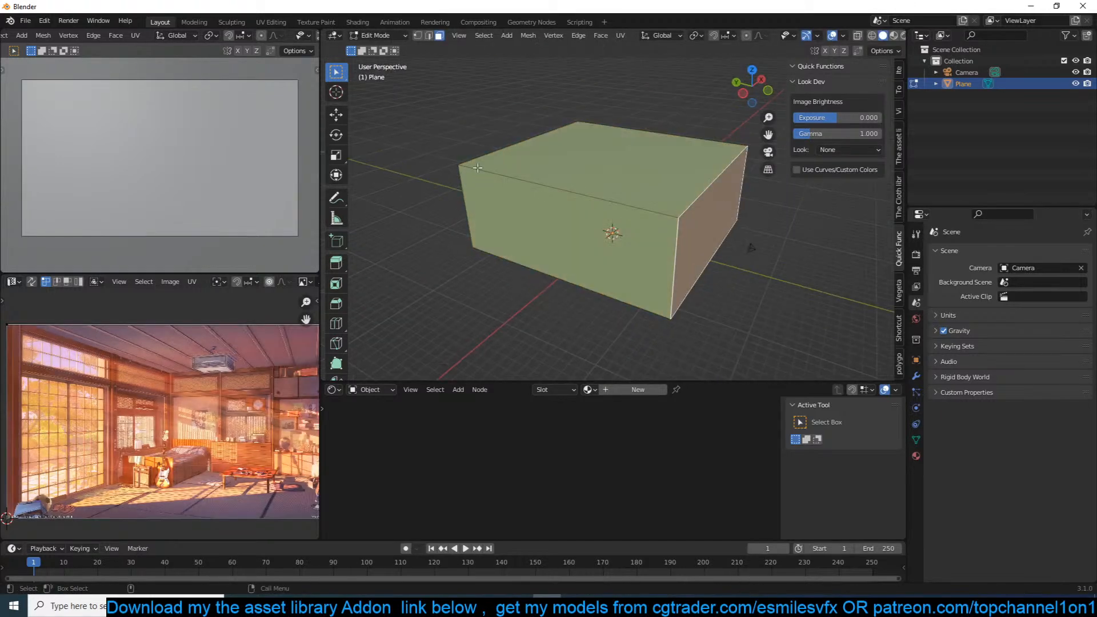
- Reshape the box faces into a longer room seen from inside, then open Render Properties
{"action": "left_click", "coordinate": [336, 115]}
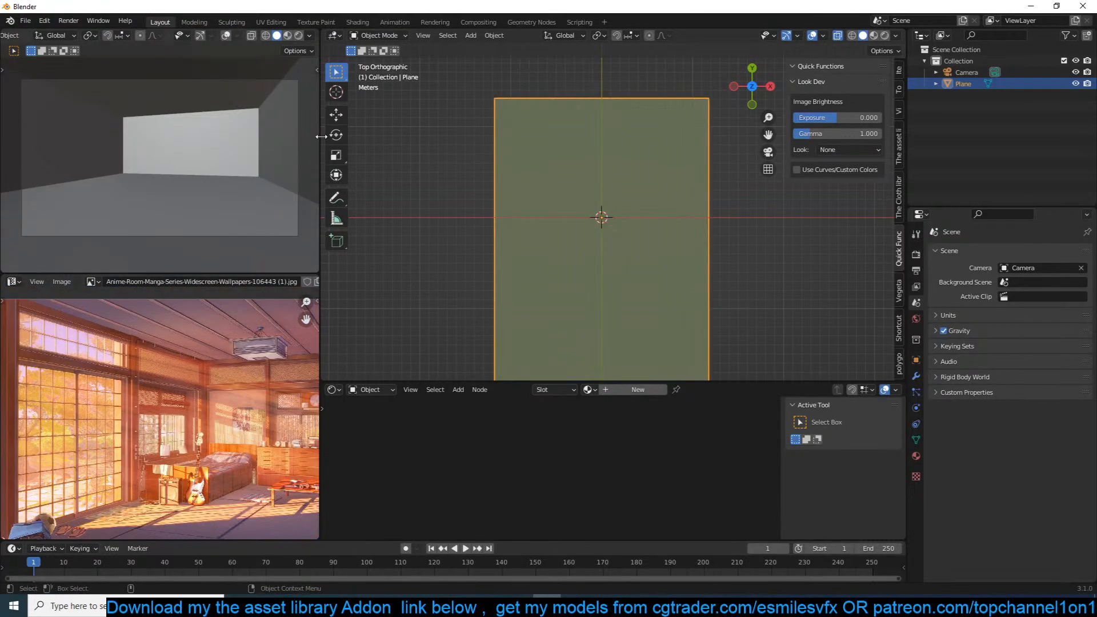
{"action": "left_click", "coordinate": [915, 236]}
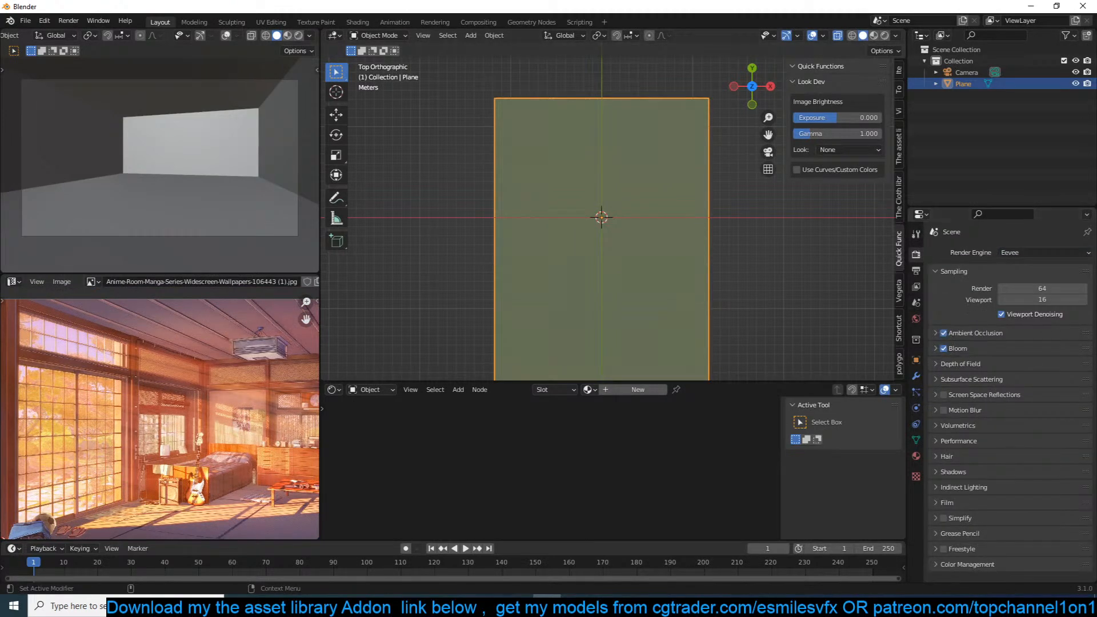
- Enable Screen Space Reflections, add a room material, separate part of the mesh, and view from top
{"action": "left_click", "coordinate": [944, 394]}
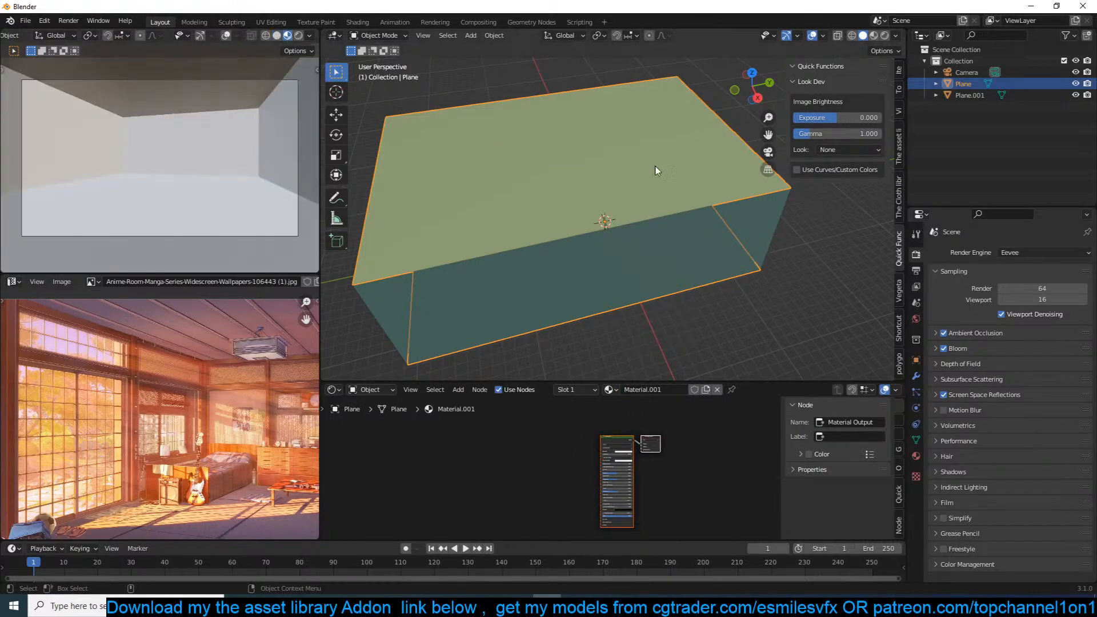
{"action": "left_click", "coordinate": [471, 35]}
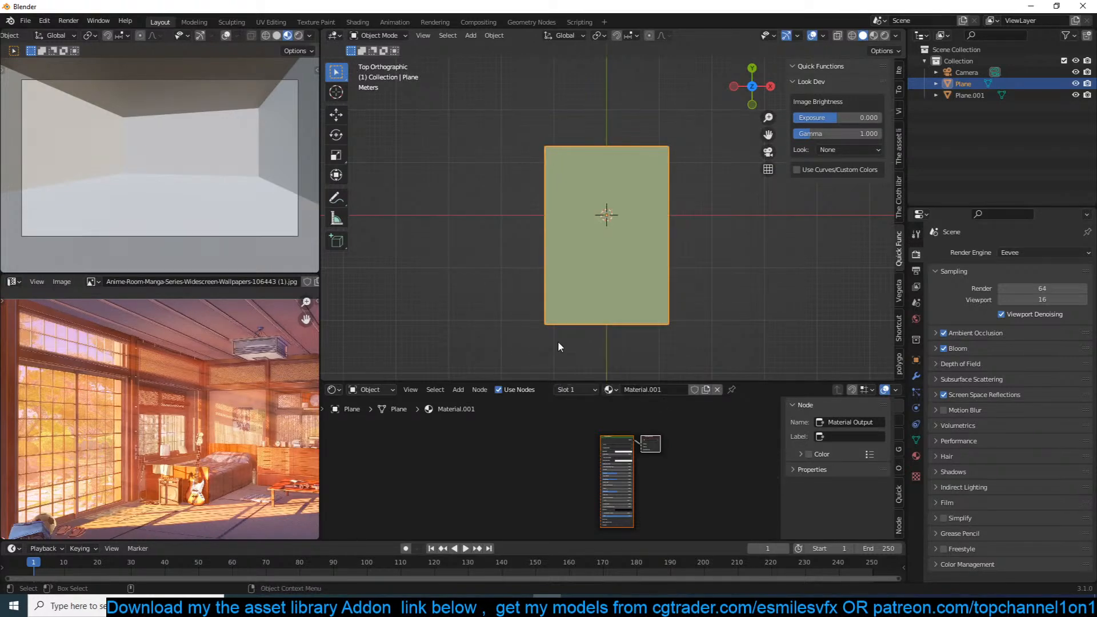
- Add an irradiance volume light probe and move the camera to a new spot inside the room
{"action": "left_click", "coordinate": [458, 389]}
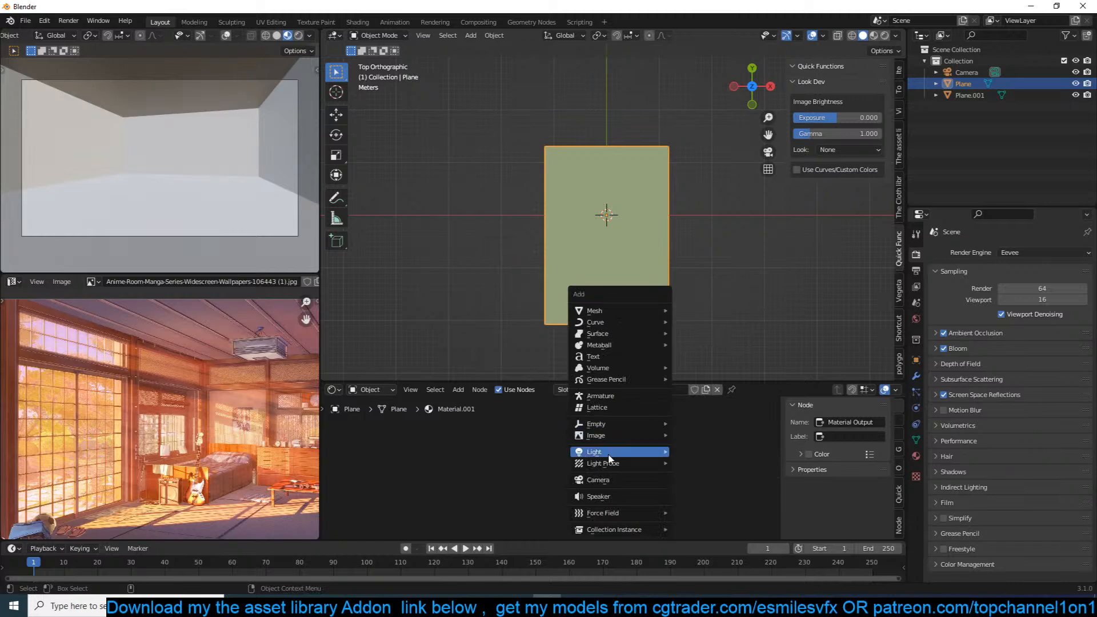
{"action": "left_click", "coordinate": [602, 463]}
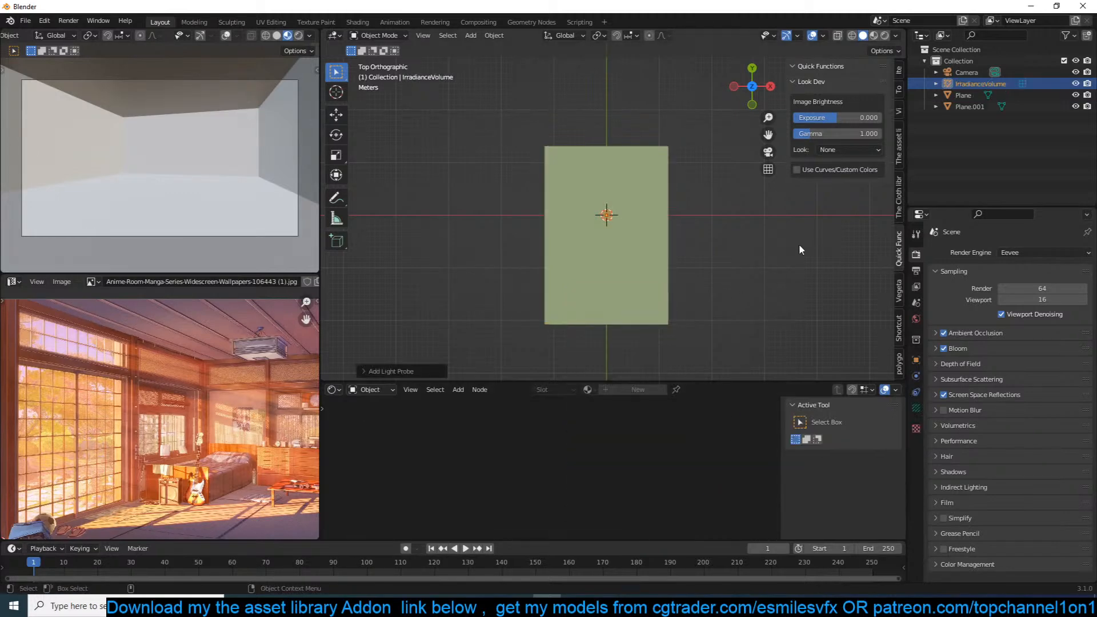
{"action": "left_click", "coordinate": [336, 217]}
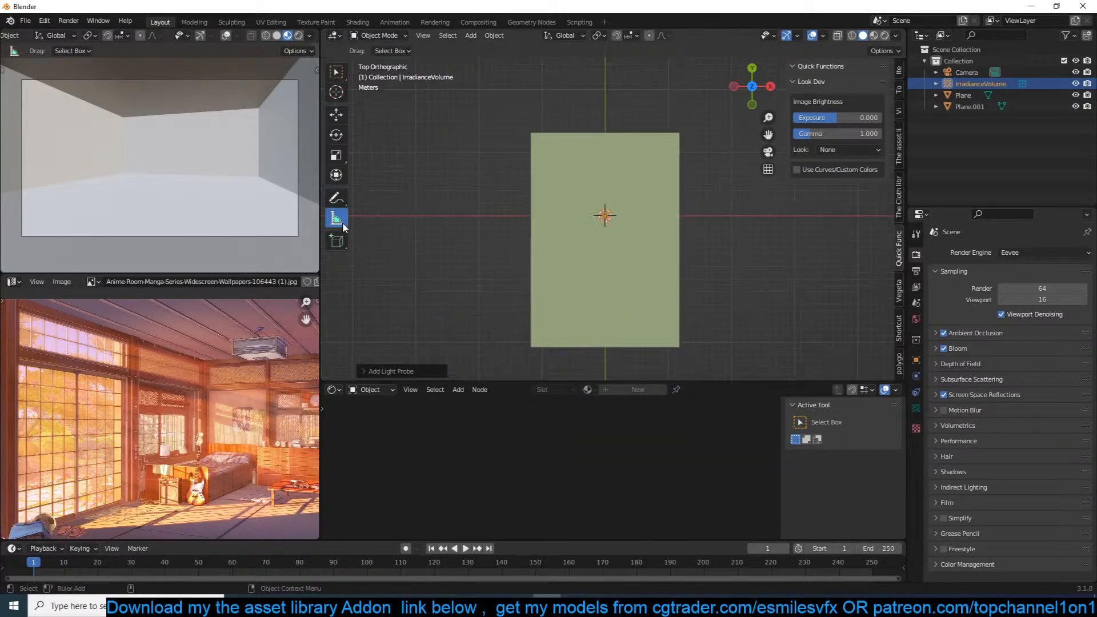
{"action": "left_click_drag", "start_coordinate": [605, 214], "coordinate": [683, 217]}
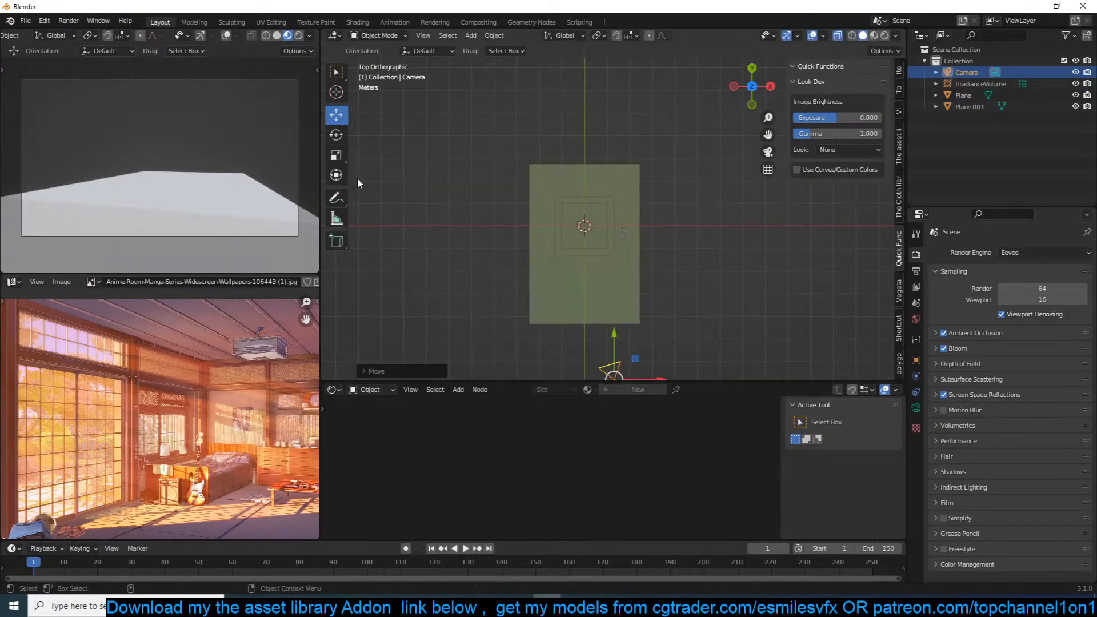
{"action": "left_click", "coordinate": [336, 218]}
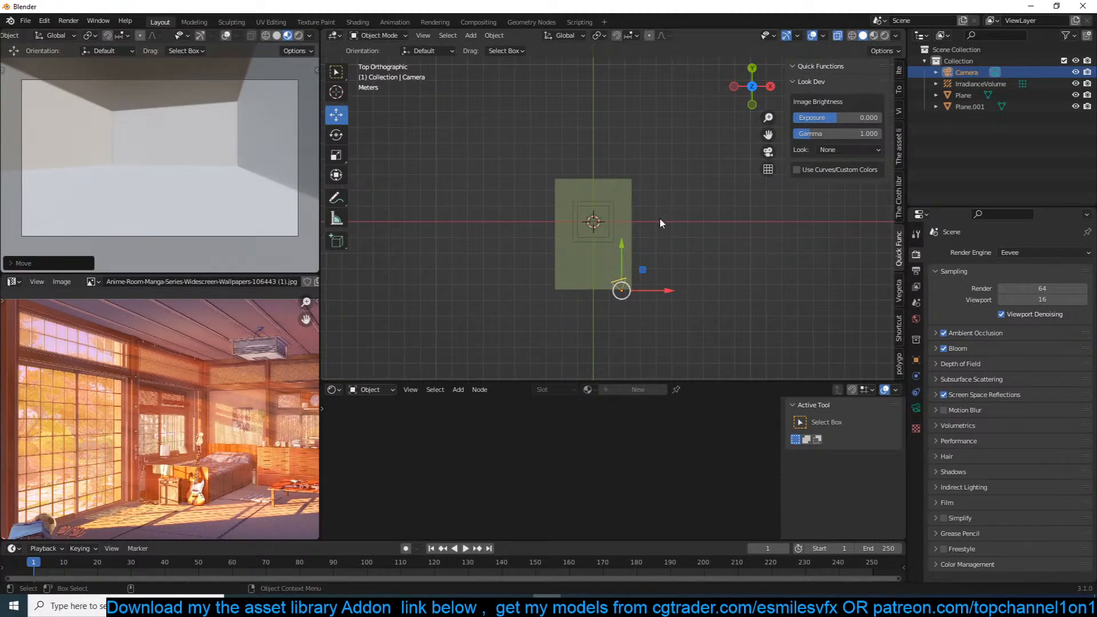
{"action": "mouse_move", "coordinate": [691, 210]}
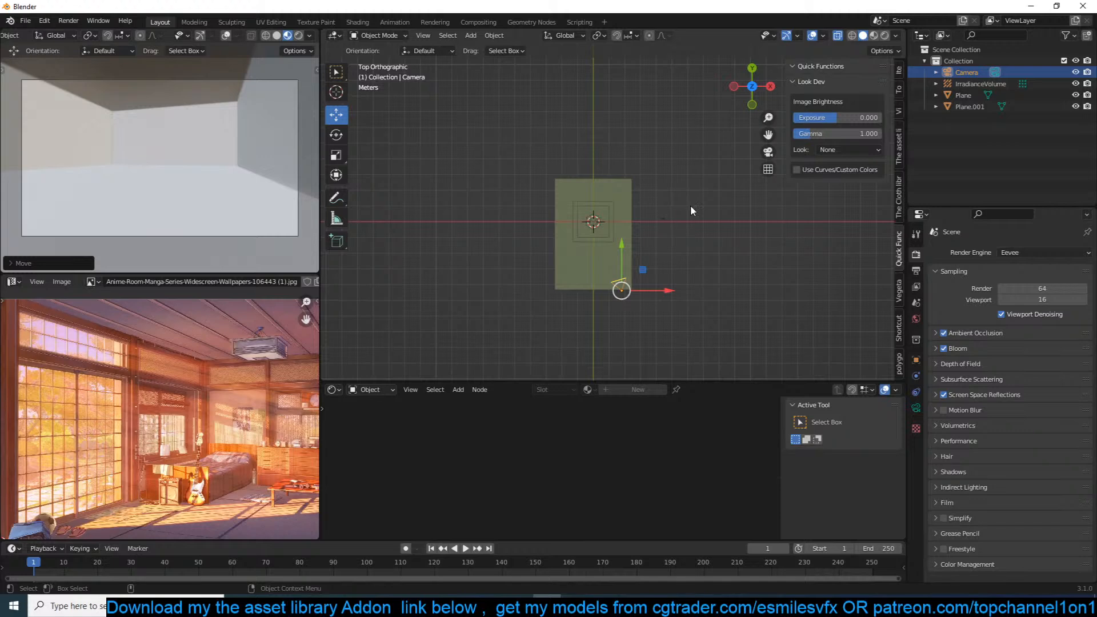
{"action": "mouse_move", "coordinate": [703, 196]}
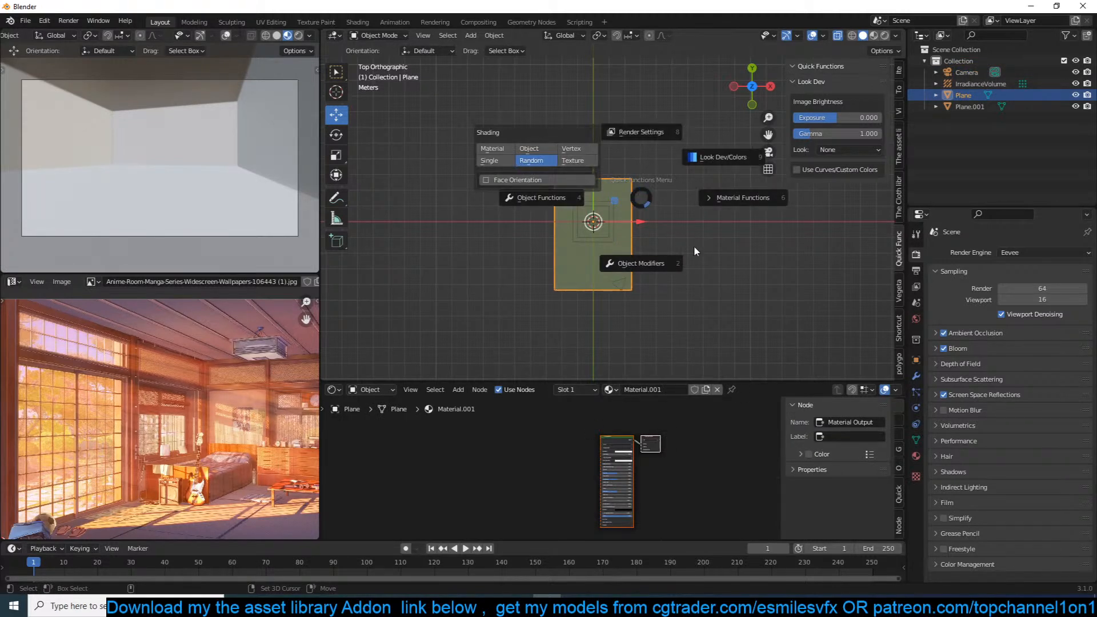
- Give Plane.001 Solidify and Bevel modifiers, apply its transforms, and set bevel amount 0.035 m
{"action": "left_click", "coordinate": [489, 159]}
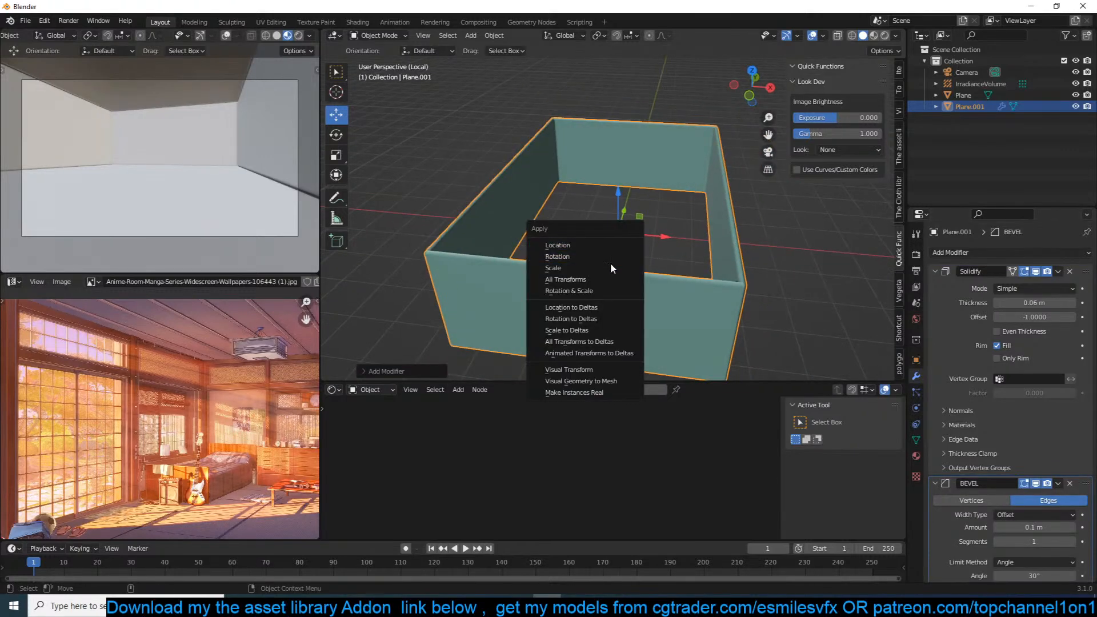
{"action": "left_click", "coordinate": [552, 268]}
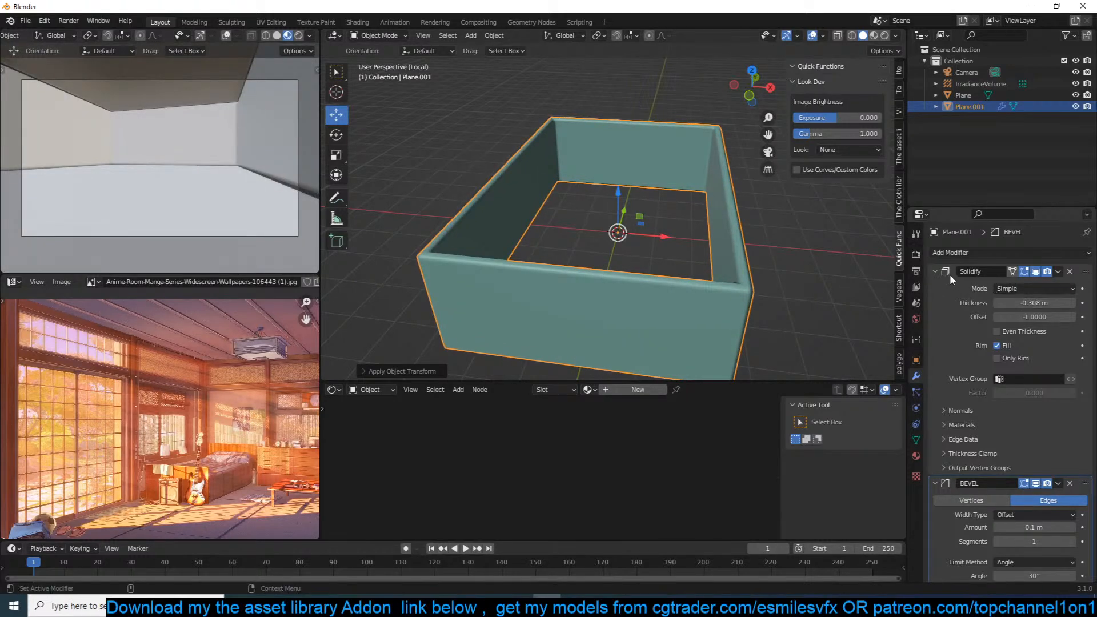
{"action": "left_click", "coordinate": [935, 271]}
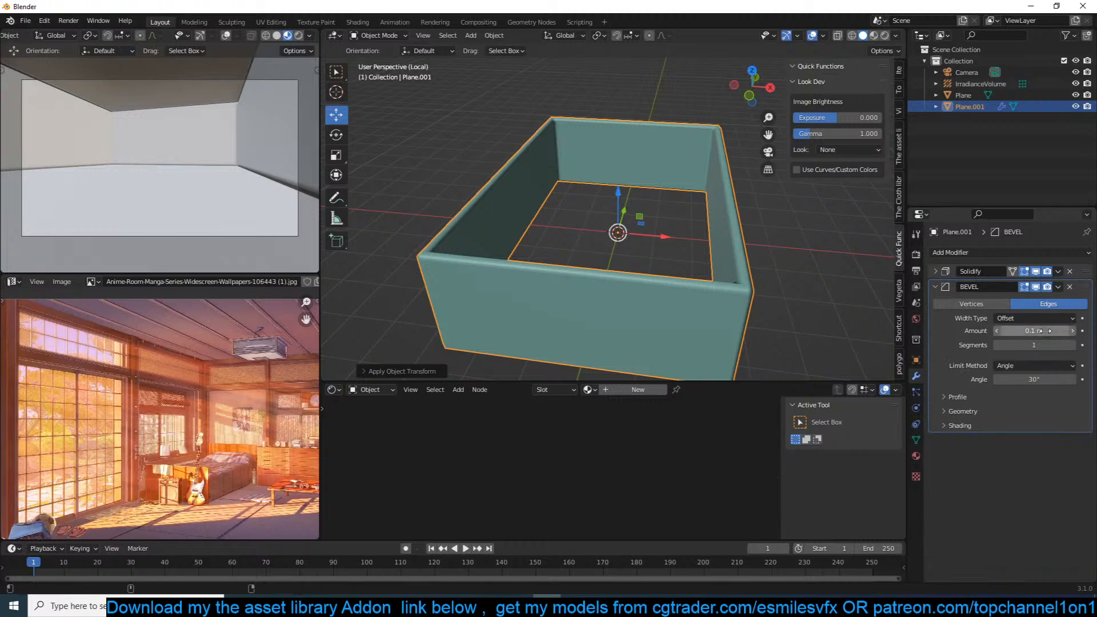
{"action": "left_click_drag", "start_coordinate": [1042, 330], "coordinate": [1028, 330]}
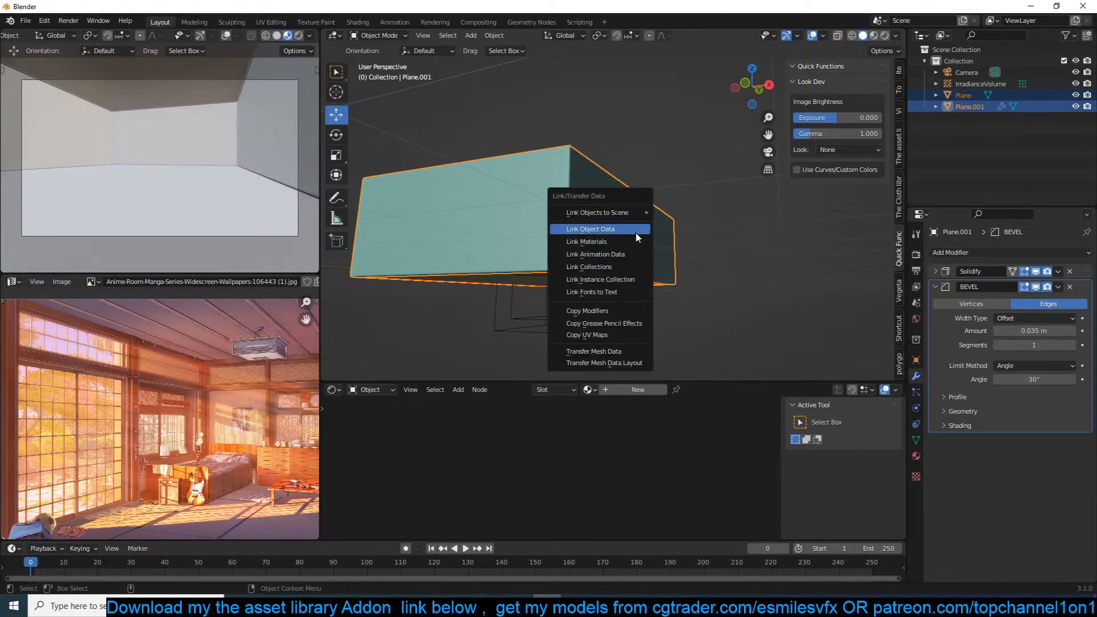
{"action": "mouse_move", "coordinate": [599, 241]}
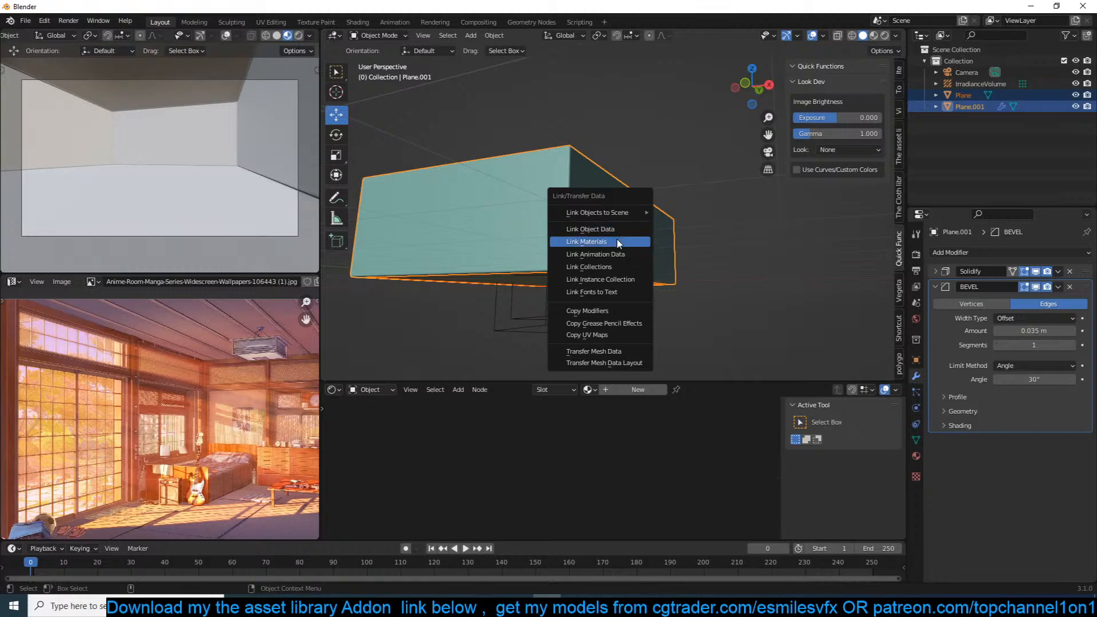
- Link the room material to Plane.001 and raise its top vertices to the room's full height
{"action": "left_click", "coordinate": [586, 241]}
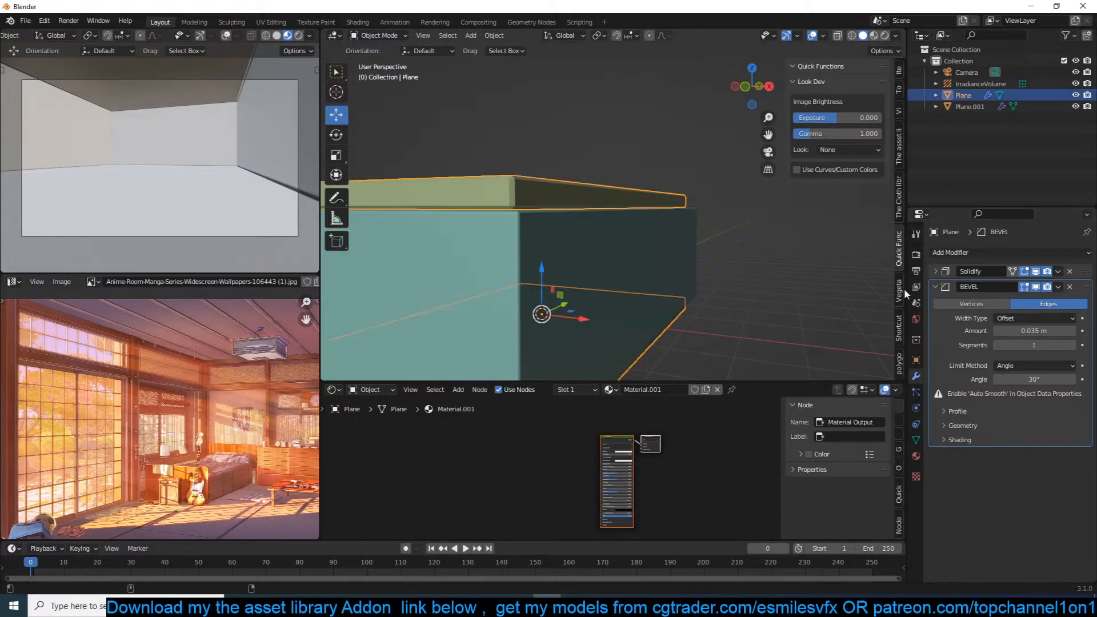
{"action": "left_click", "coordinate": [935, 272]}
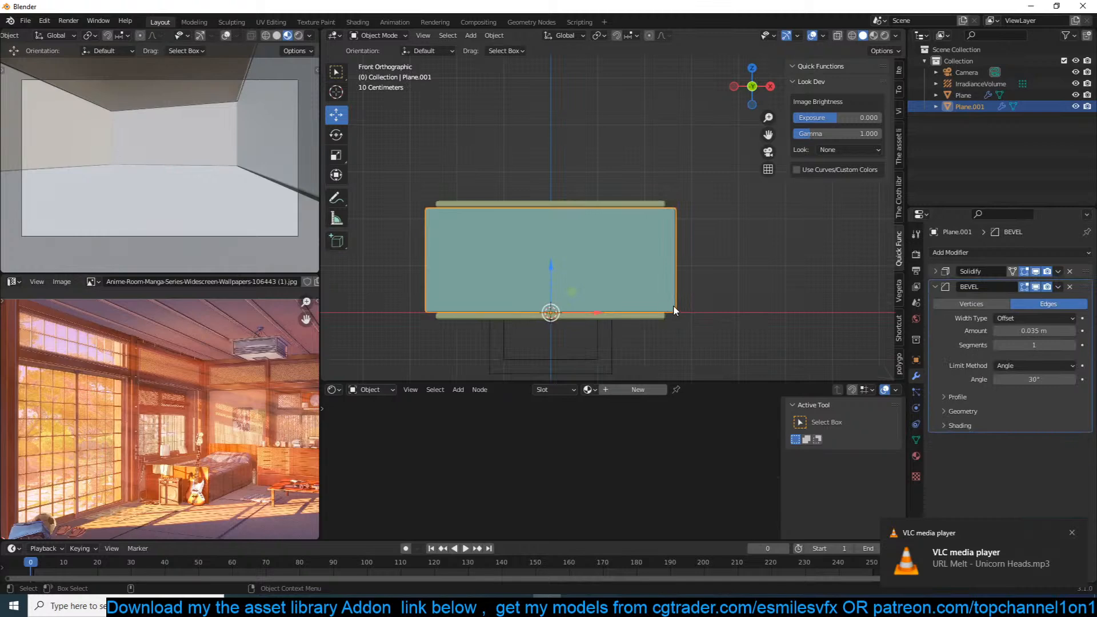
{"action": "key", "text": "Tab"}
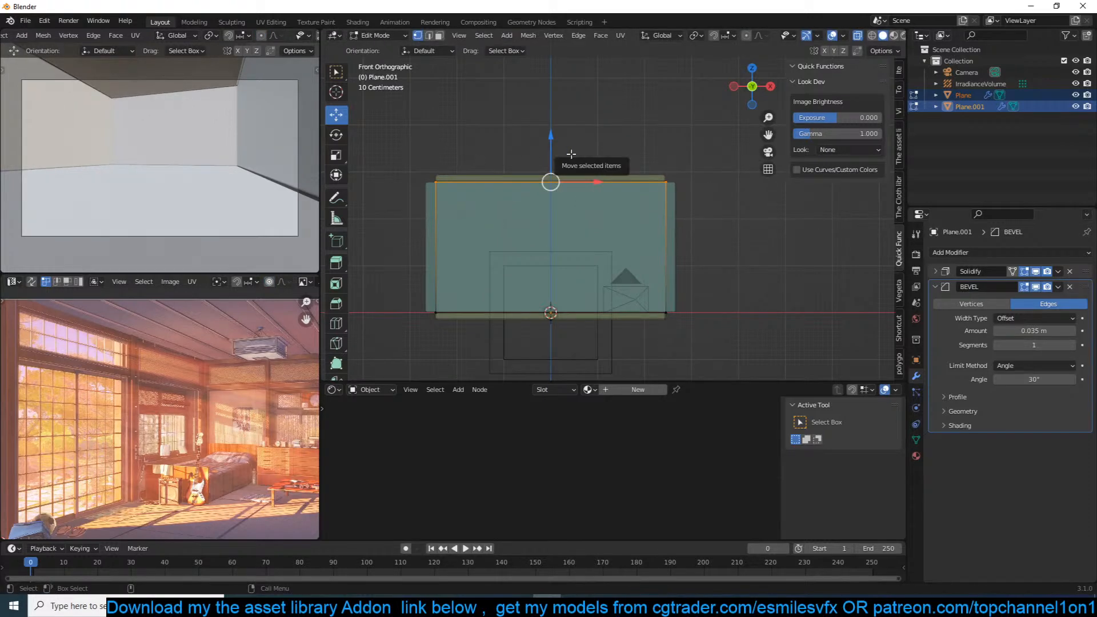
{"action": "key", "text": "Tab"}
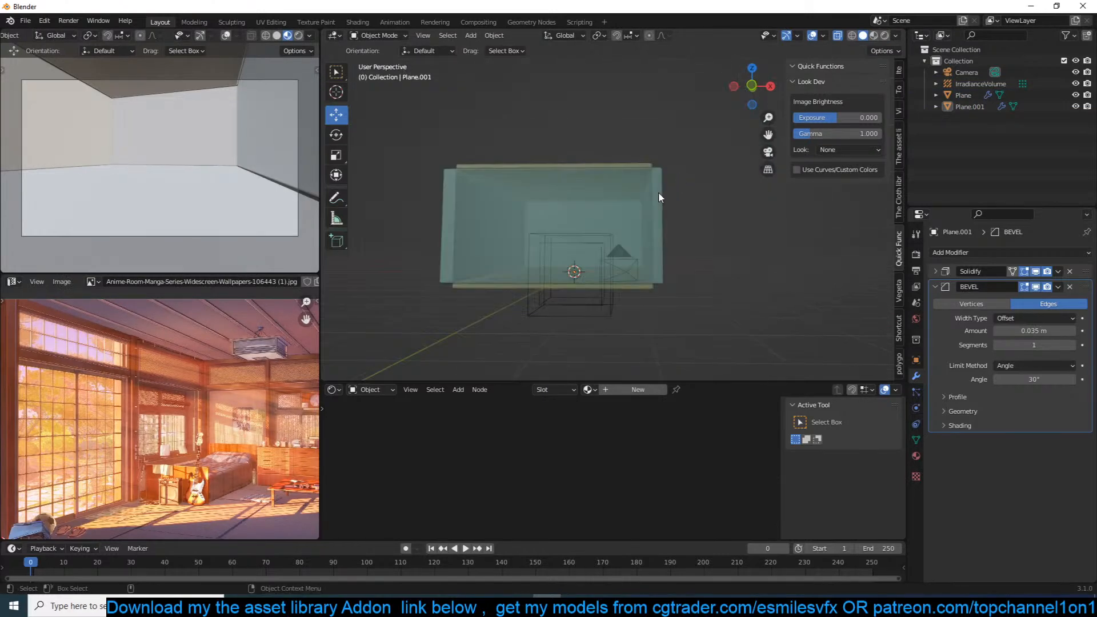
- Set the room's Solidify offset to -1 and scale the irradiance volume to span the room
{"action": "key", "text": "Tab"}
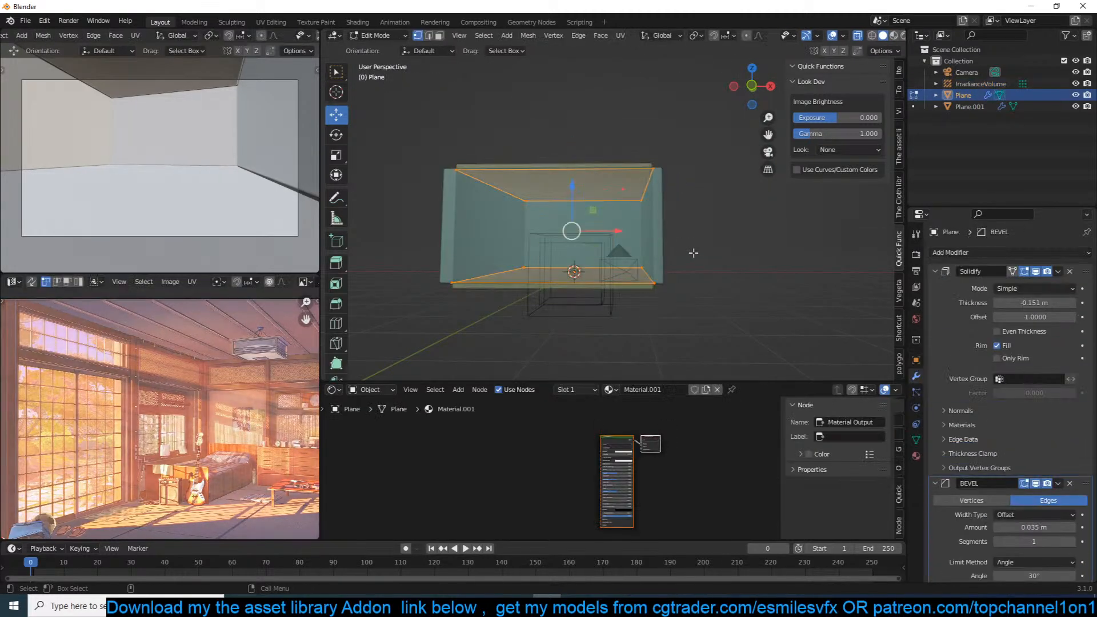
{"action": "key", "text": "s"}
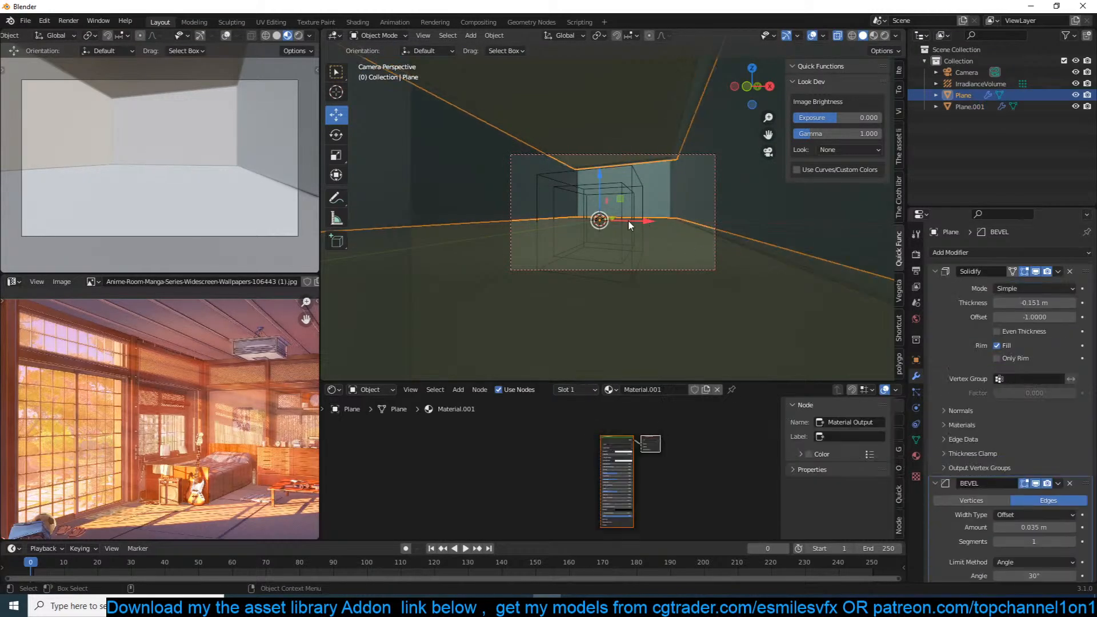
{"action": "left_click", "coordinate": [980, 83]}
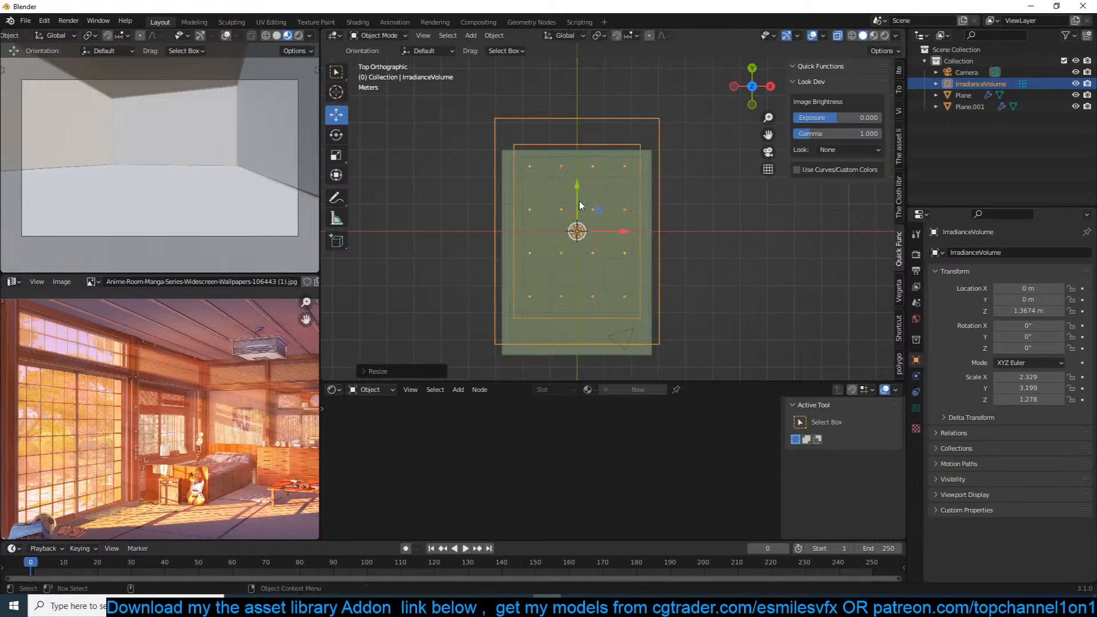
- Move the irradiance volume -0.61 m along Y and browse the asset library's 'door' results
{"action": "left_click_drag", "start_coordinate": [576, 231], "coordinate": [576, 246]}
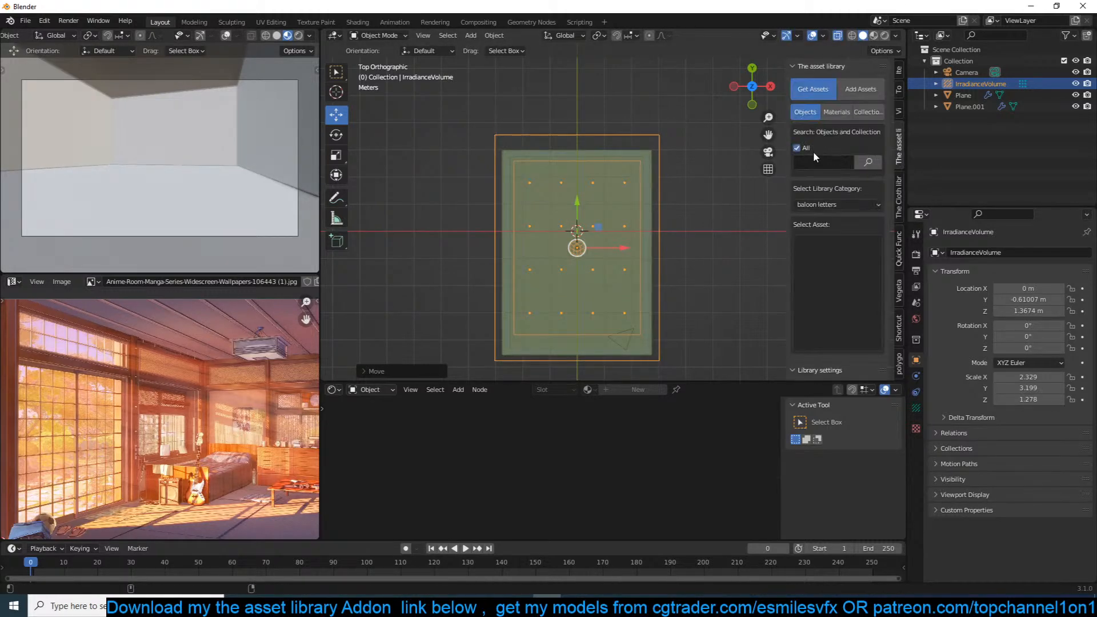
{"action": "type", "text": "door"}
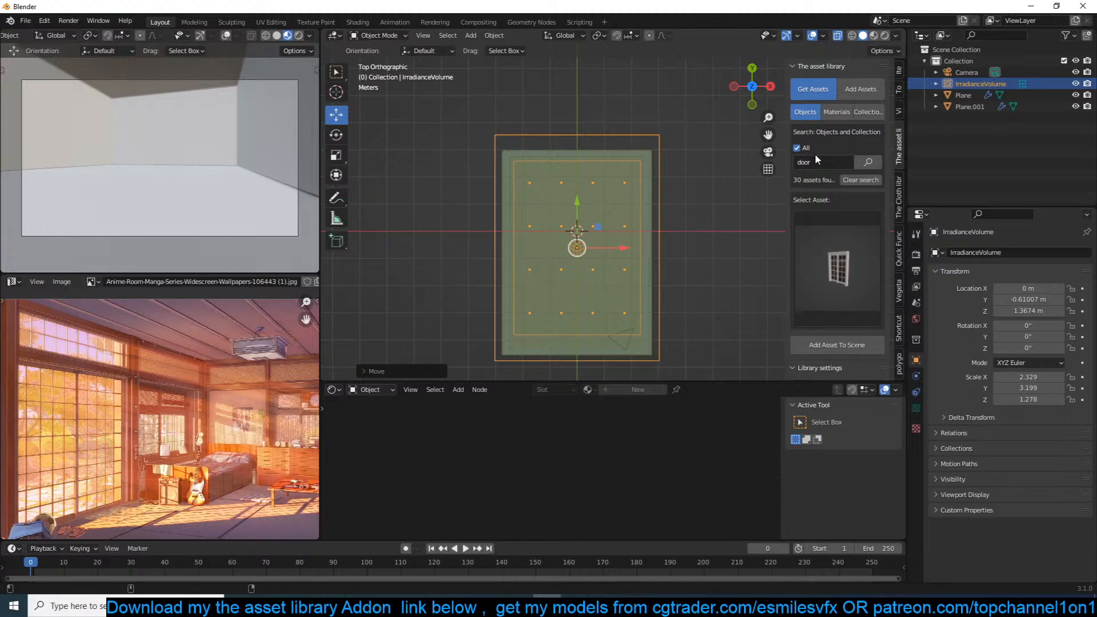
{"action": "left_click", "coordinate": [837, 266]}
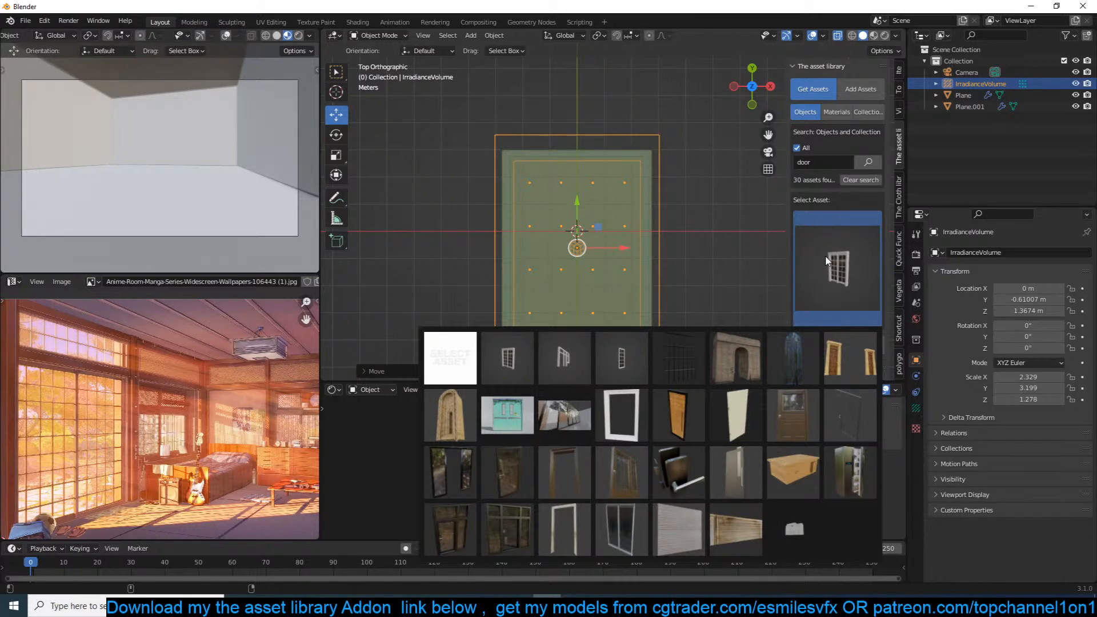
{"action": "left_click", "coordinate": [564, 357]}
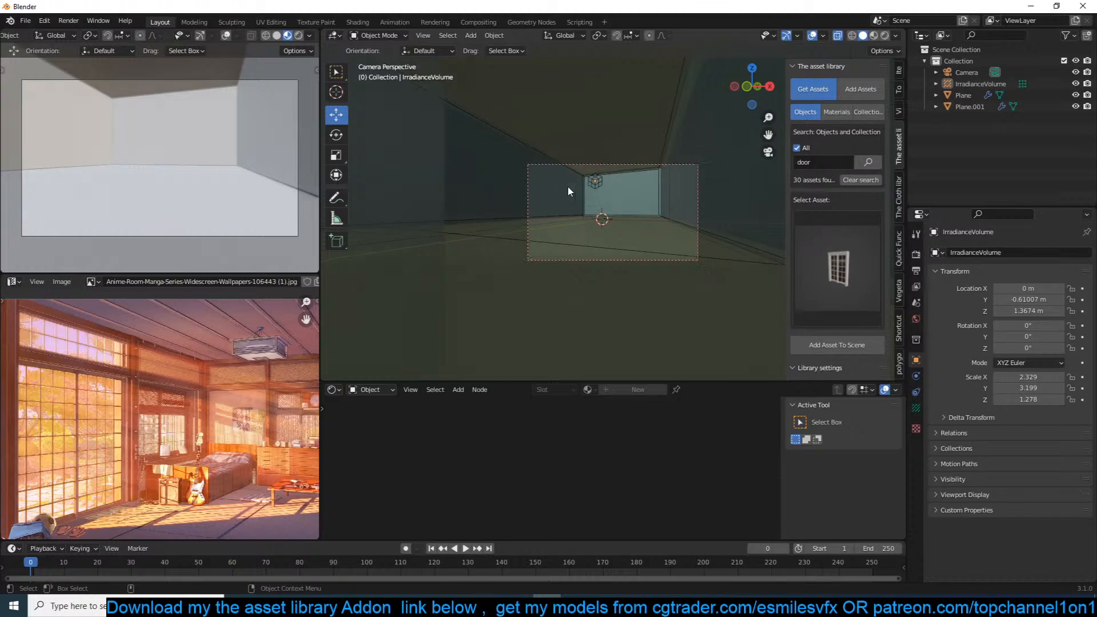
{"action": "left_click", "coordinate": [967, 72]}
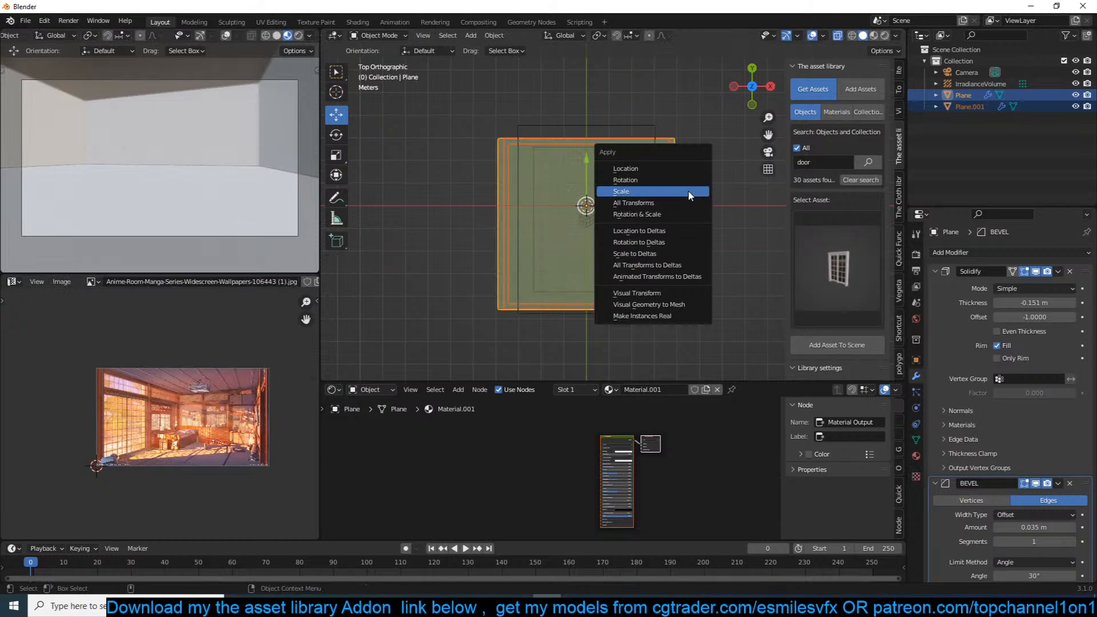
- Apply the room Plane's scale through Ctrl+A > Scale
{"action": "left_click", "coordinate": [621, 191]}
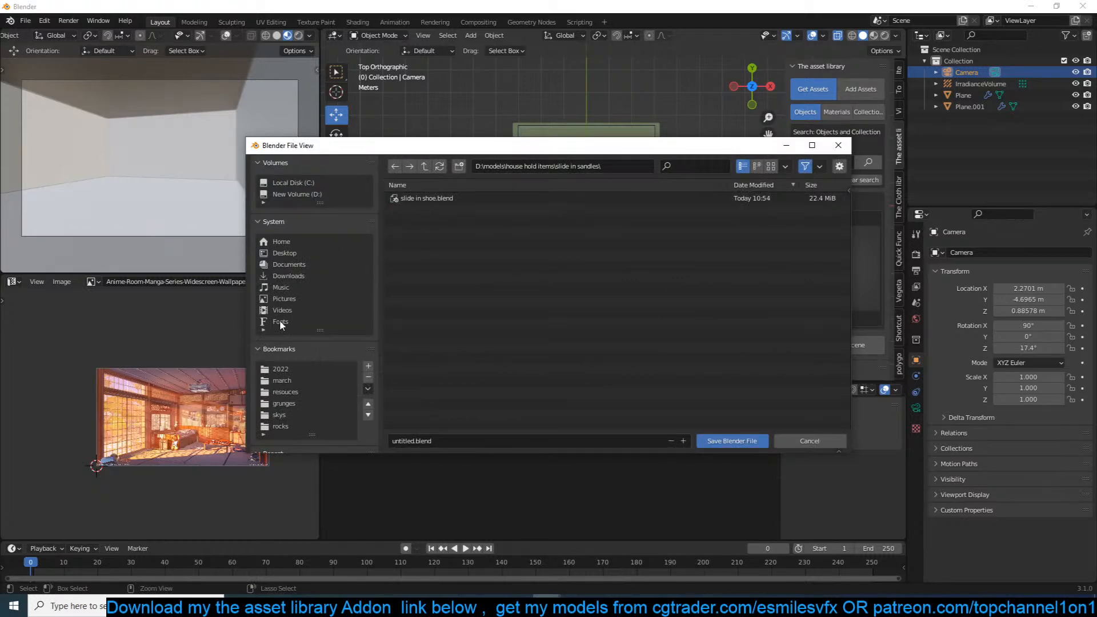
- Save the scene as 'anime room.blend' in the 2022 march > anime room folder
{"action": "left_click", "coordinate": [281, 368]}
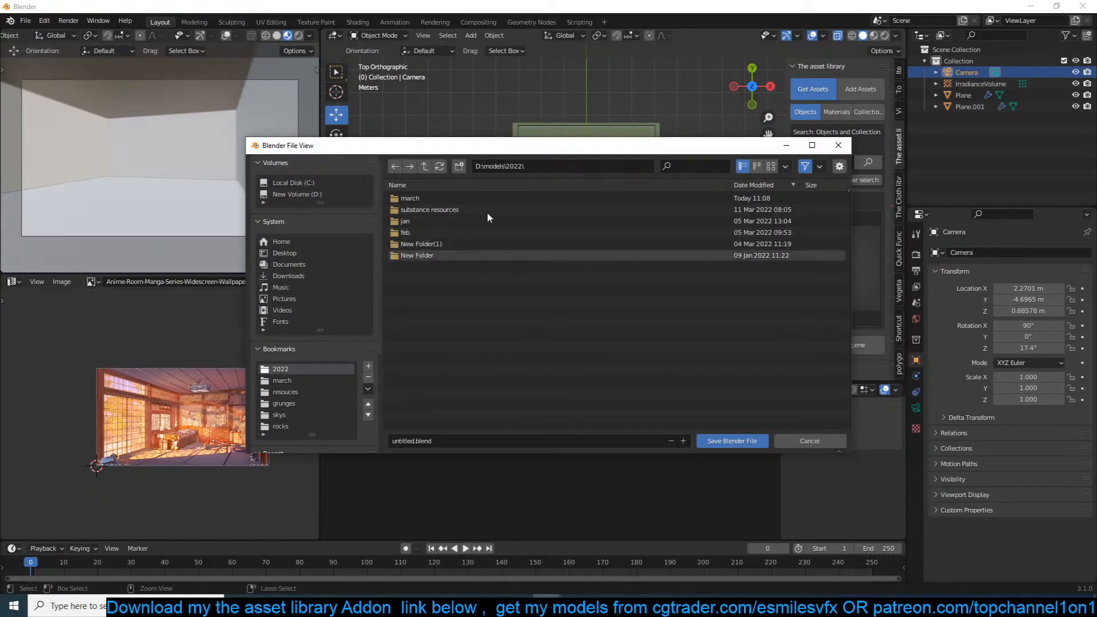
{"action": "double_click", "coordinate": [409, 198]}
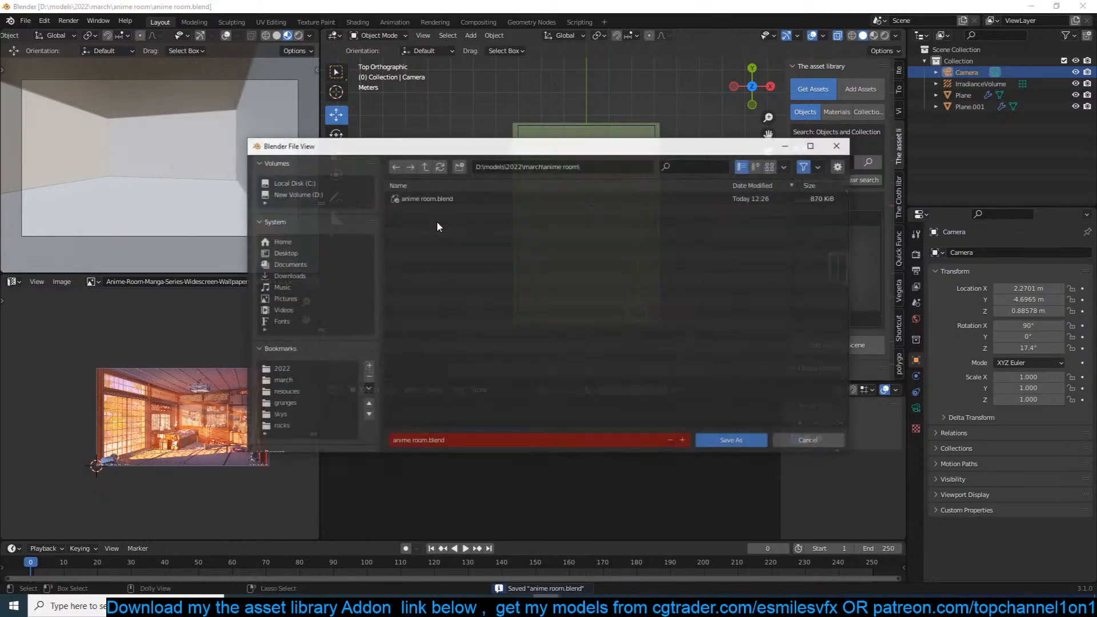
{"action": "left_click", "coordinate": [730, 440]}
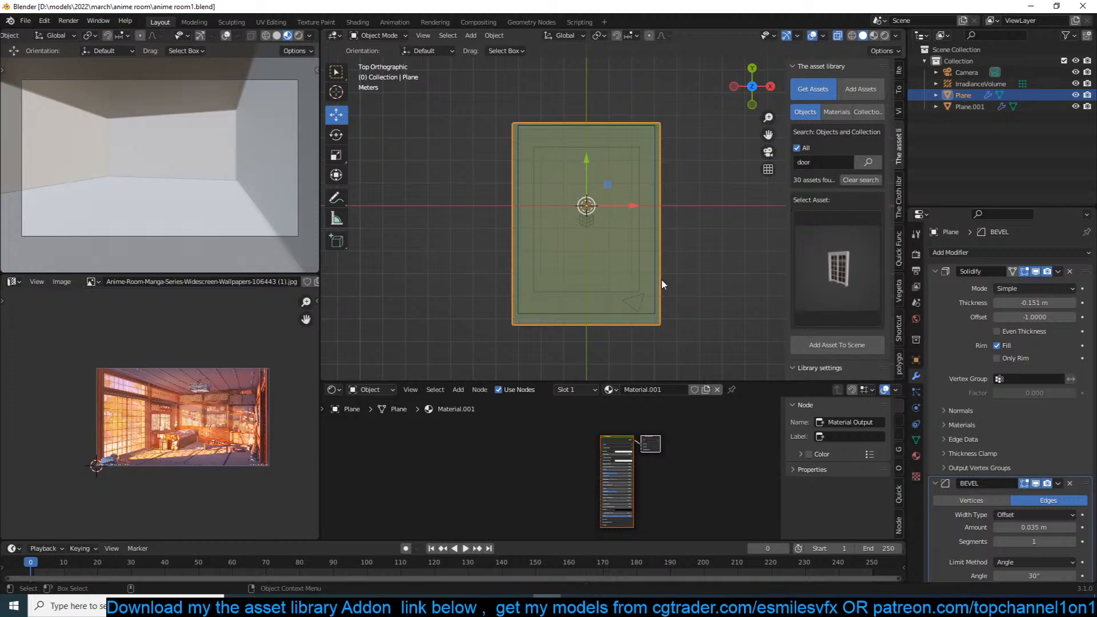
- Set Solidify thickness to -0.182 m, then adjust the Bevel modifier's amount
{"action": "left_click", "coordinate": [967, 72]}
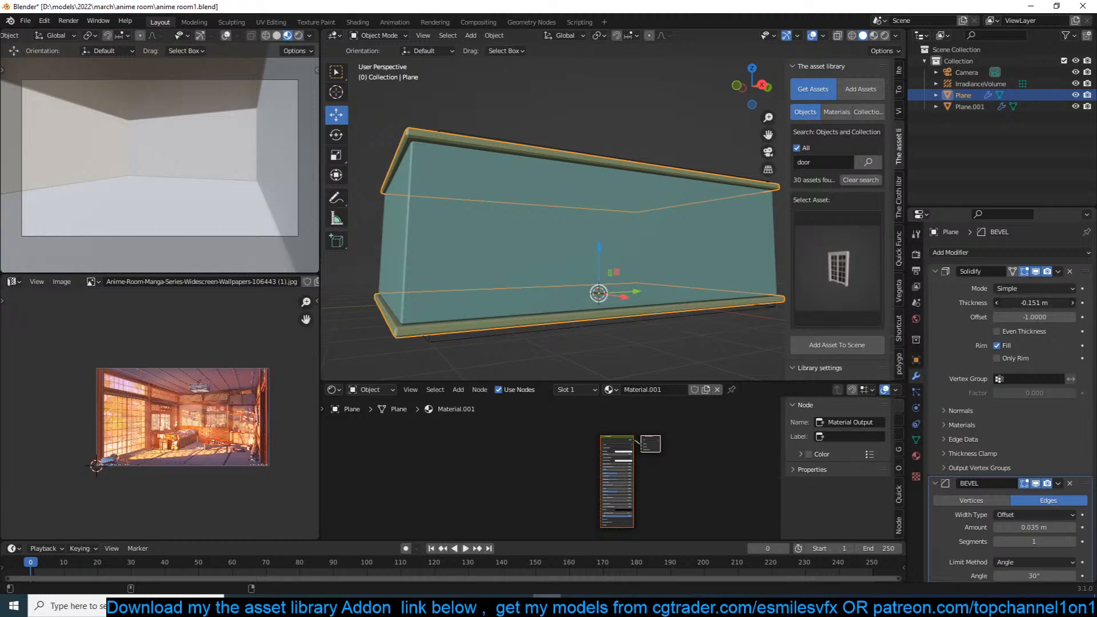
{"action": "left_click_drag", "start_coordinate": [1033, 302], "coordinate": [1011, 302]}
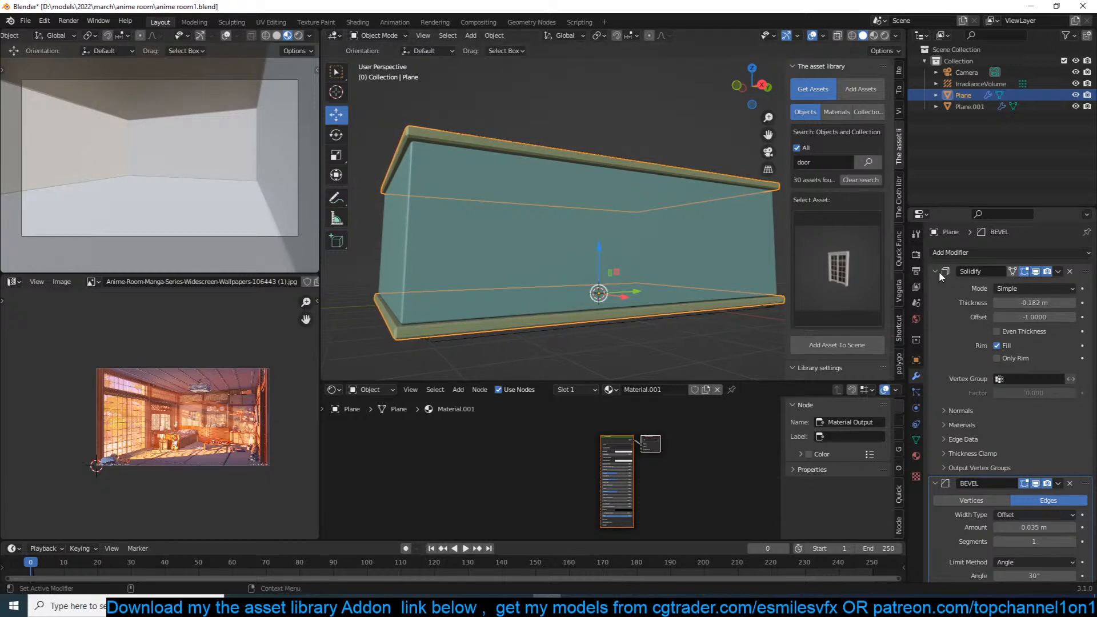
{"action": "left_click", "coordinate": [936, 271]}
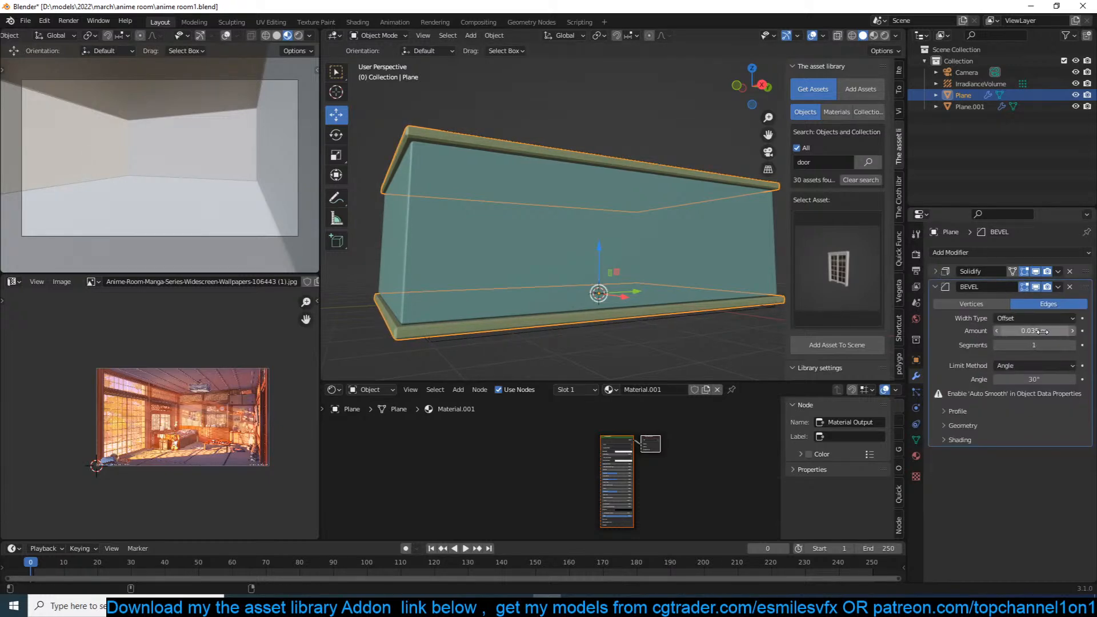
{"action": "right_click", "coordinate": [580, 245]}
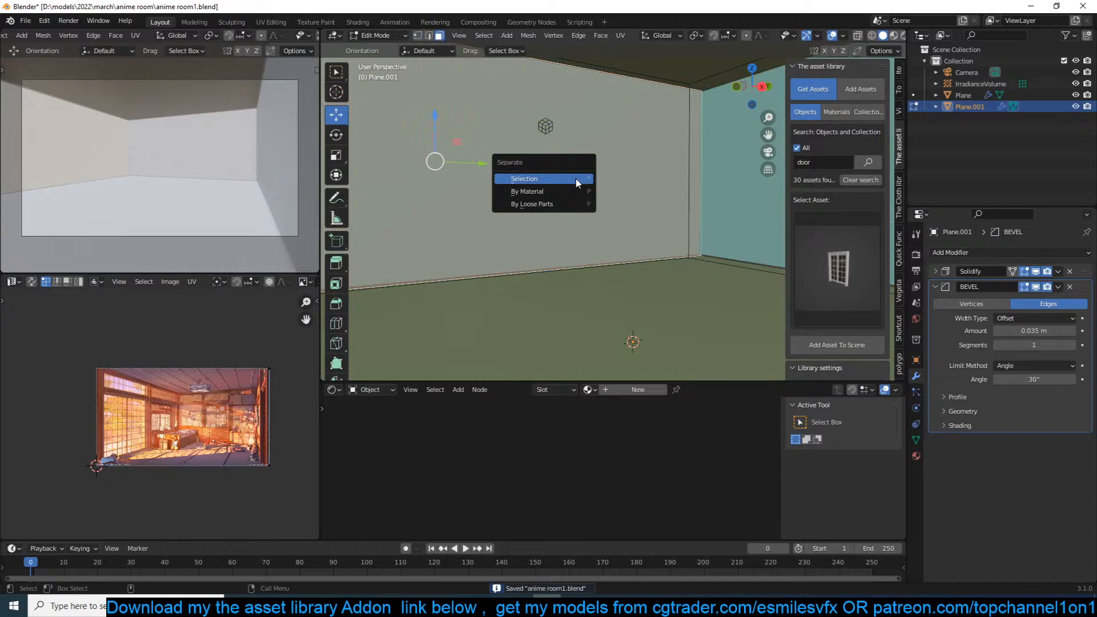
- Separate the selected wall faces into Plane.002, add the large door, and loop-cut Plane.002
{"action": "left_click", "coordinate": [523, 178]}
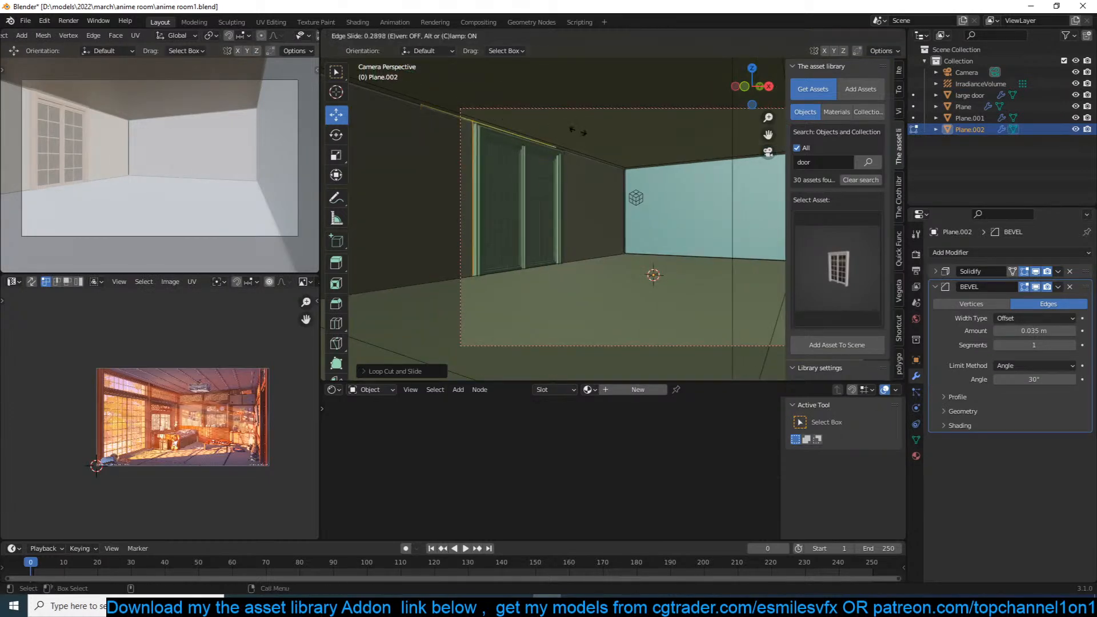
{"action": "key", "text": "Tab"}
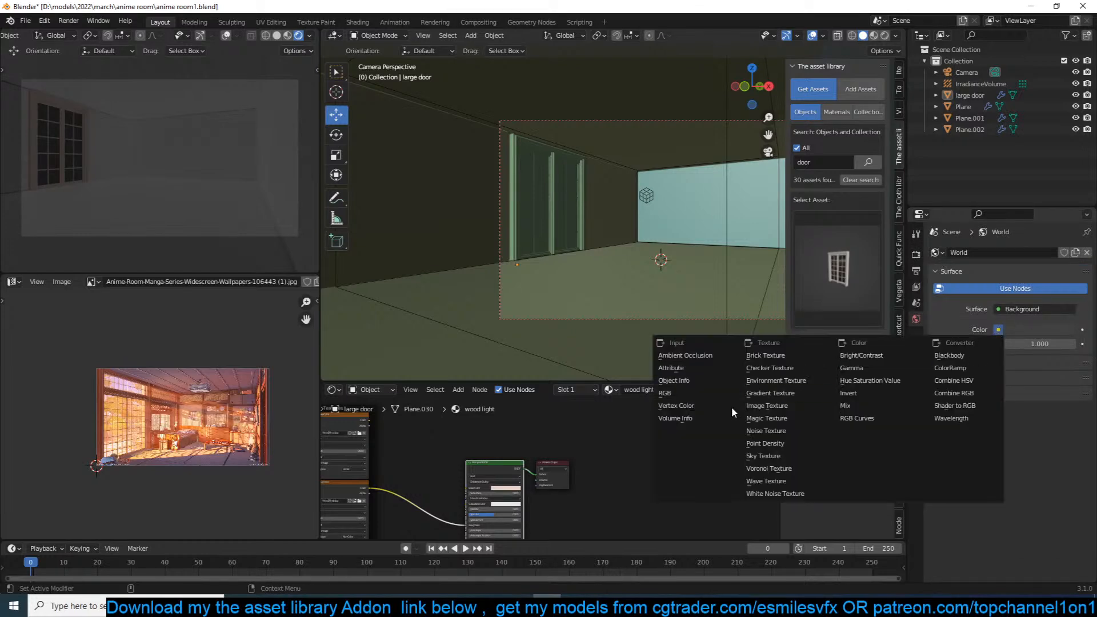
- Load dirt_bike_track_01_4k.hdr into a world Environment Texture node
{"action": "left_click", "coordinate": [768, 468]}
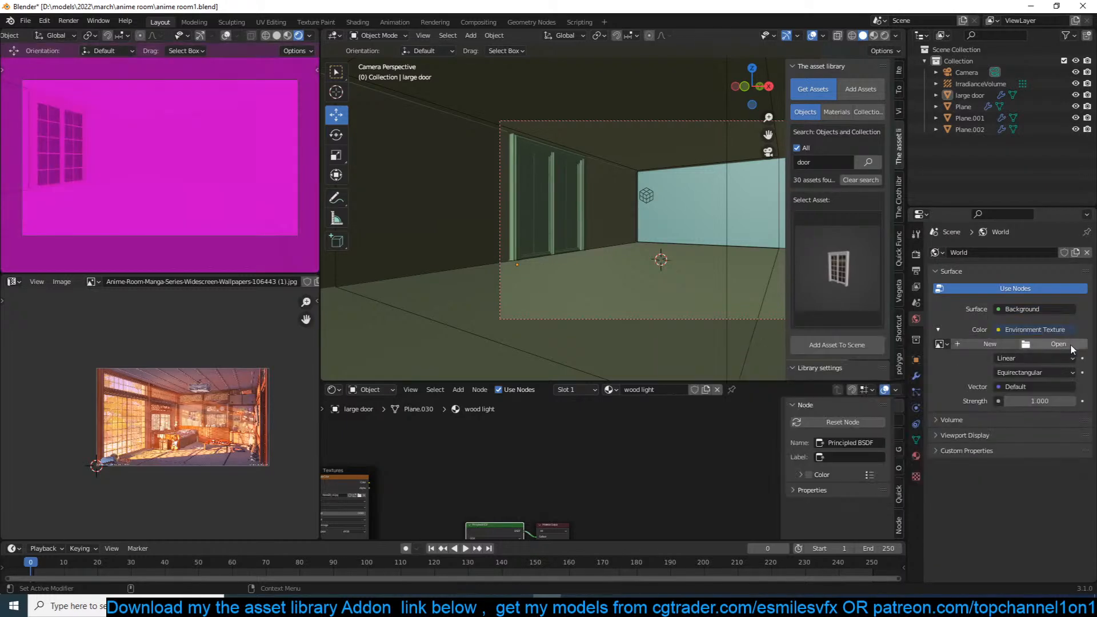
{"action": "left_click", "coordinate": [1057, 344]}
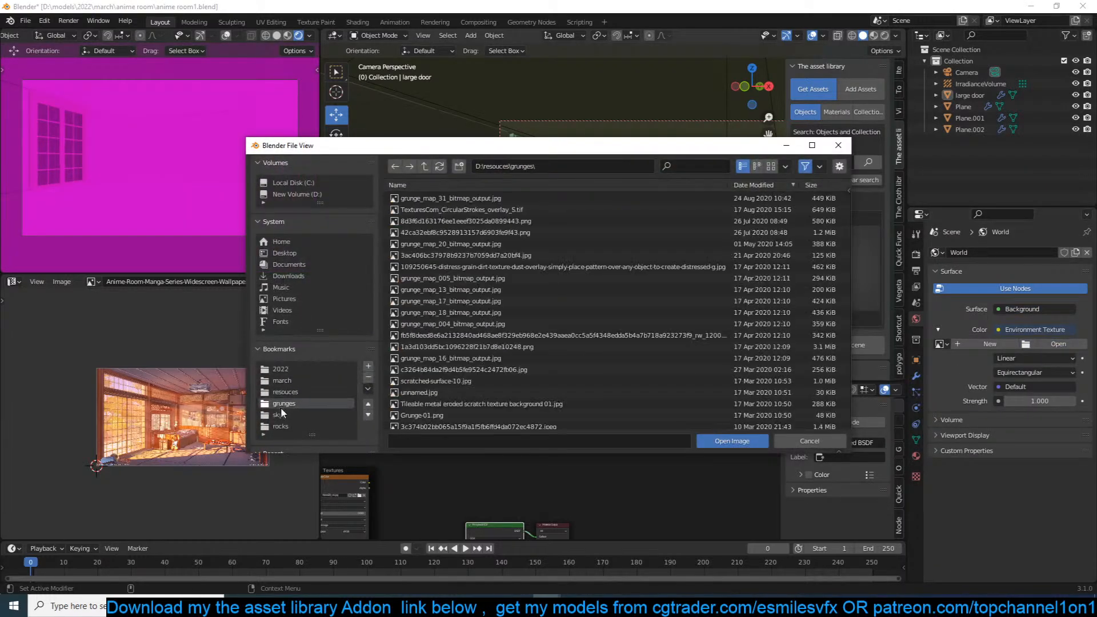
{"action": "left_click", "coordinate": [284, 414]}
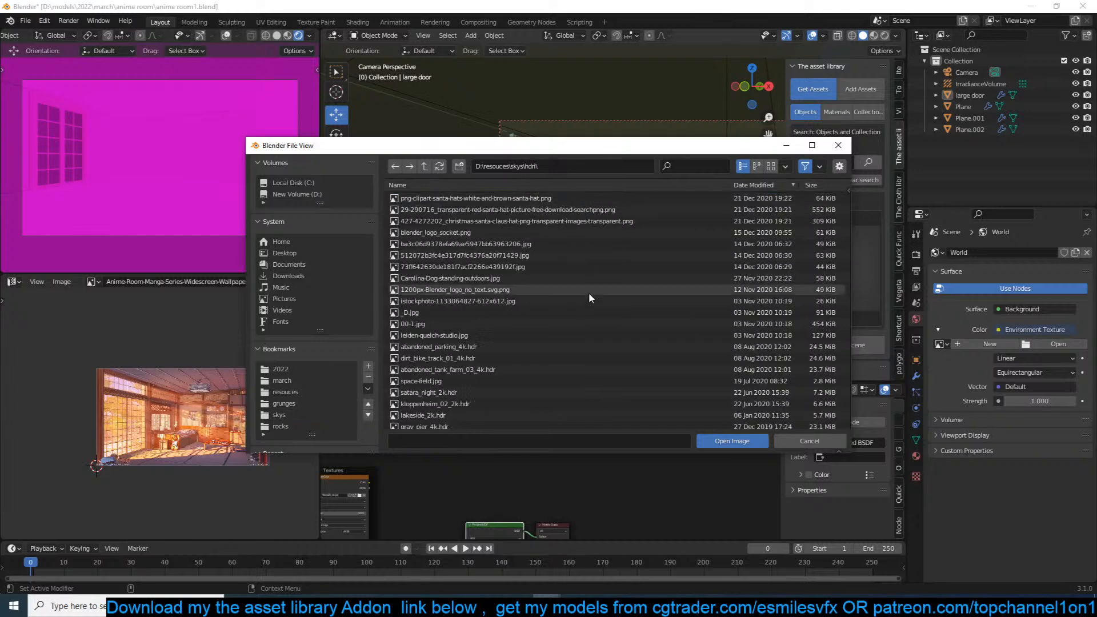
{"action": "left_click", "coordinate": [770, 166]}
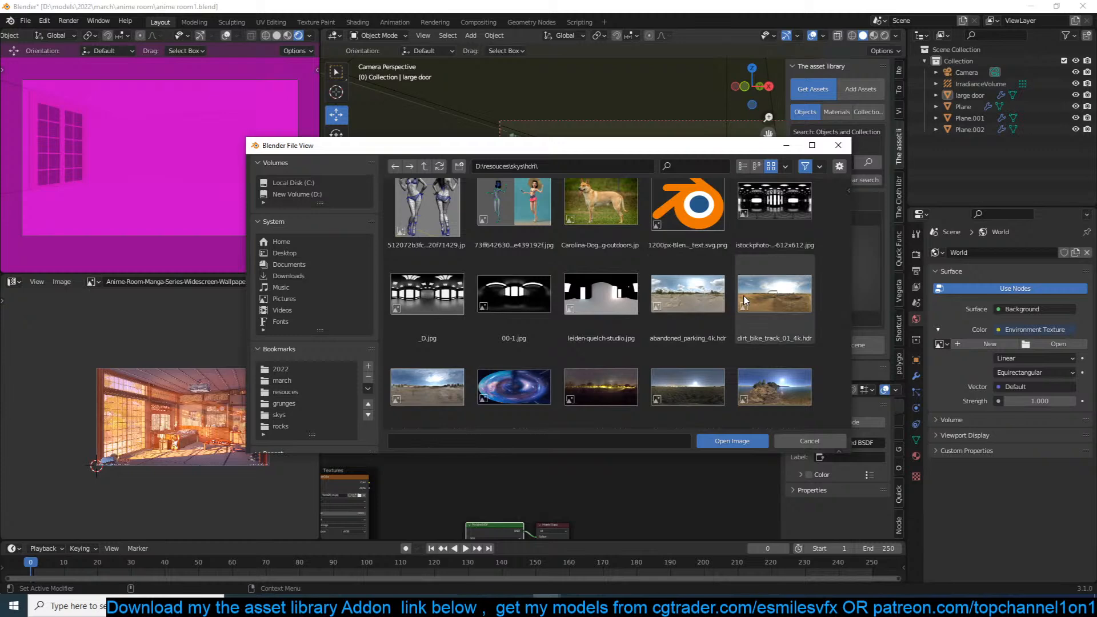
{"action": "left_click", "coordinate": [731, 441]}
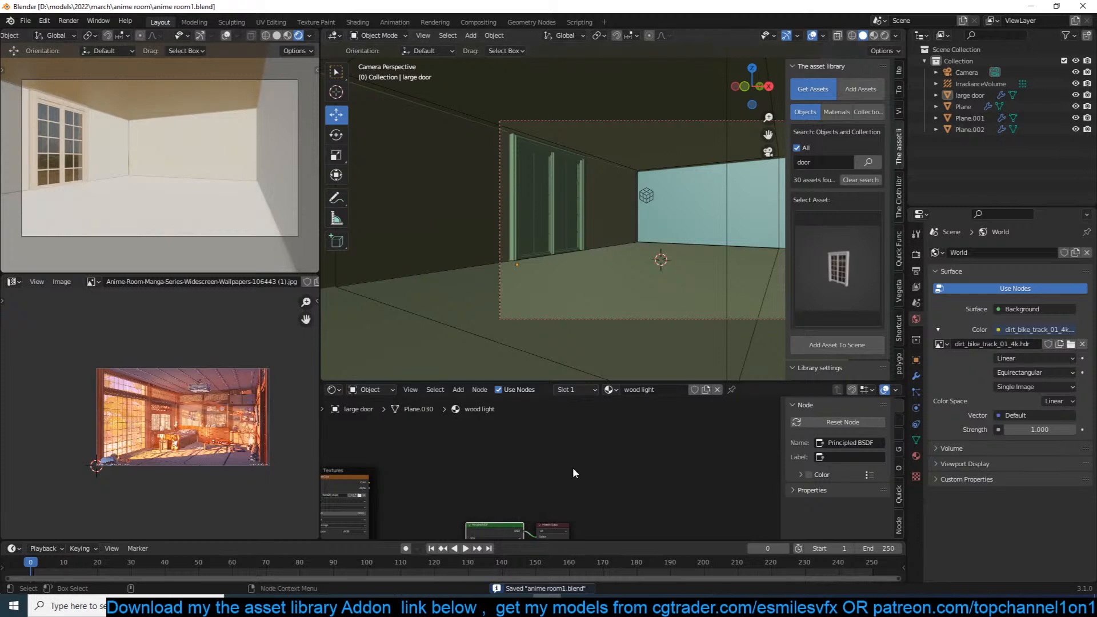
- Add a Sun light angled at the room, check its strength, and show Indirect Lighting settings
{"action": "left_click", "coordinate": [311, 35]}
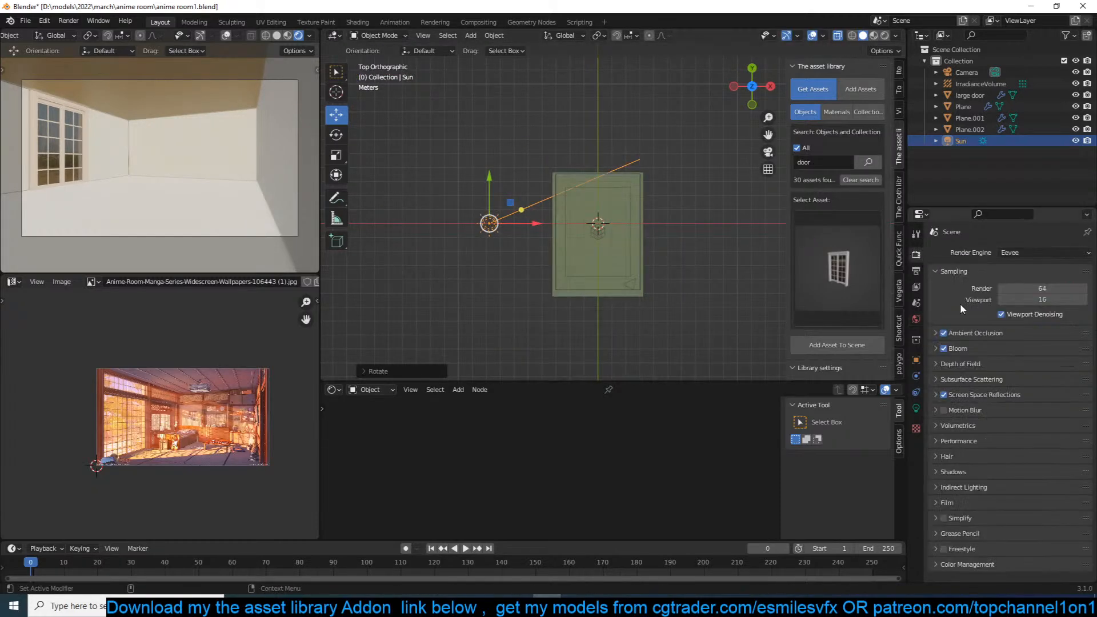
{"action": "left_click", "coordinate": [958, 425]}
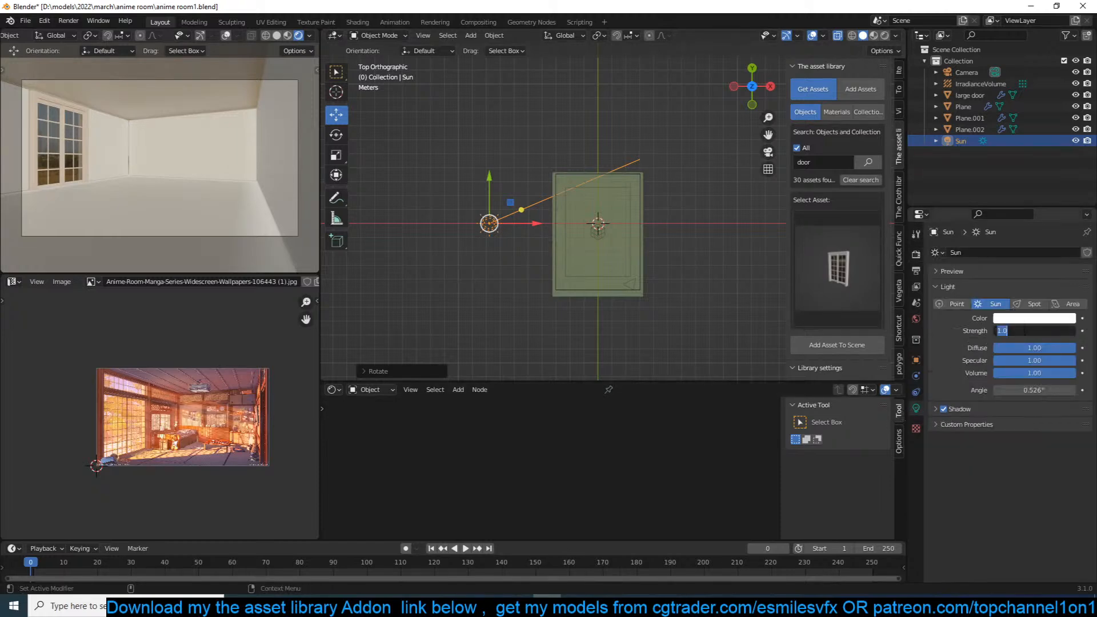
{"action": "left_click", "coordinate": [1034, 317]}
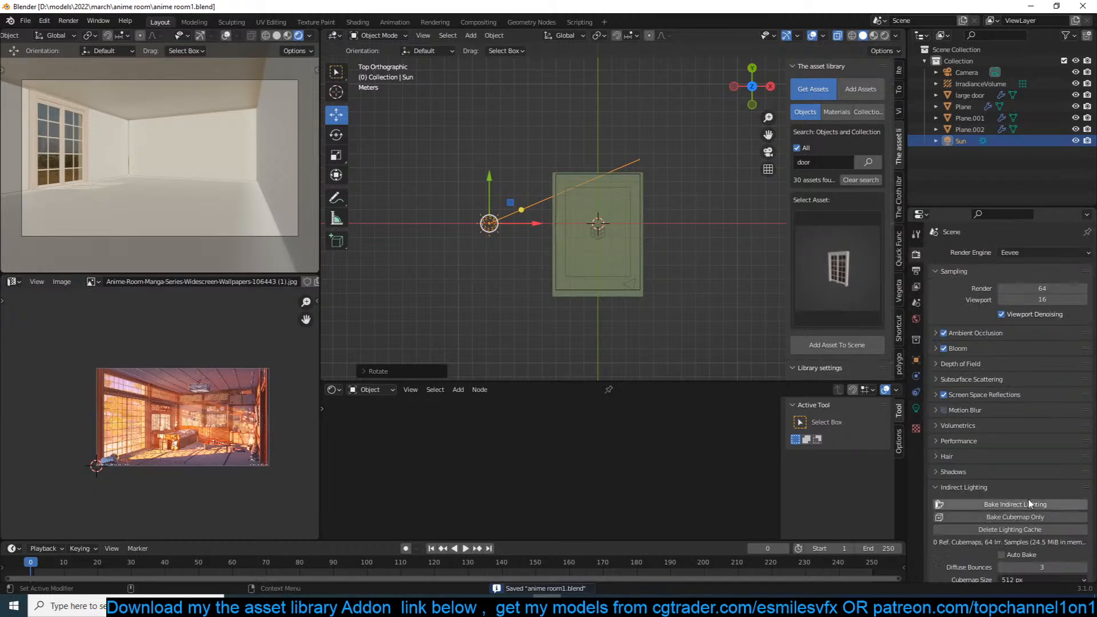
- Bake the scene's indirect lighting from Render properties
{"action": "left_click", "coordinate": [1015, 504]}
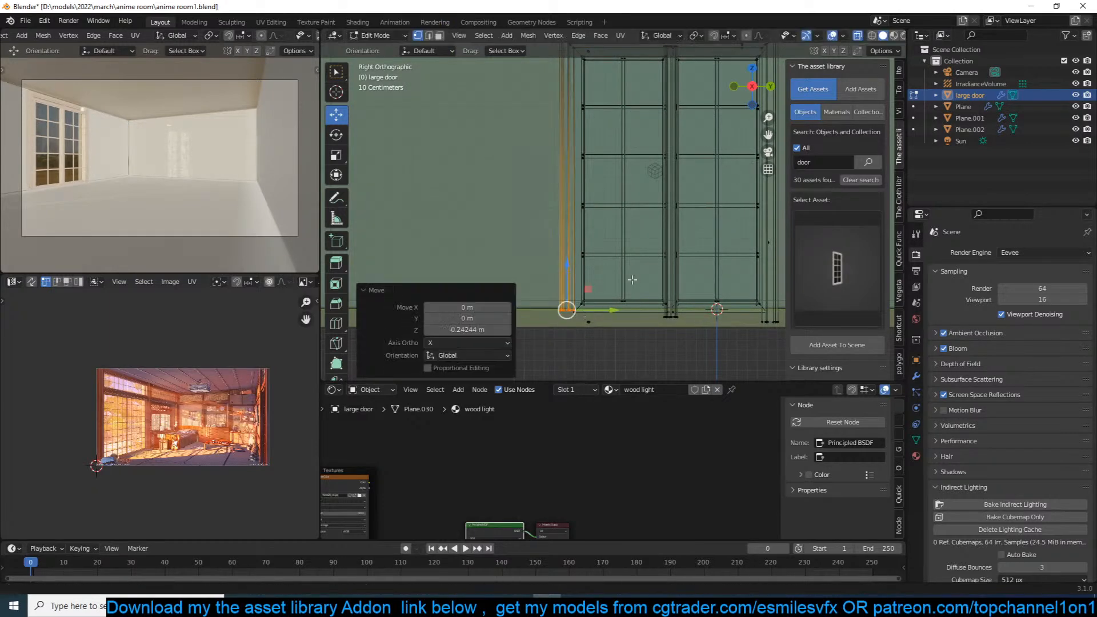
- Re-enter the large door's Edit Mode and separate its frame as large door.001
{"action": "key", "text": "Tab"}
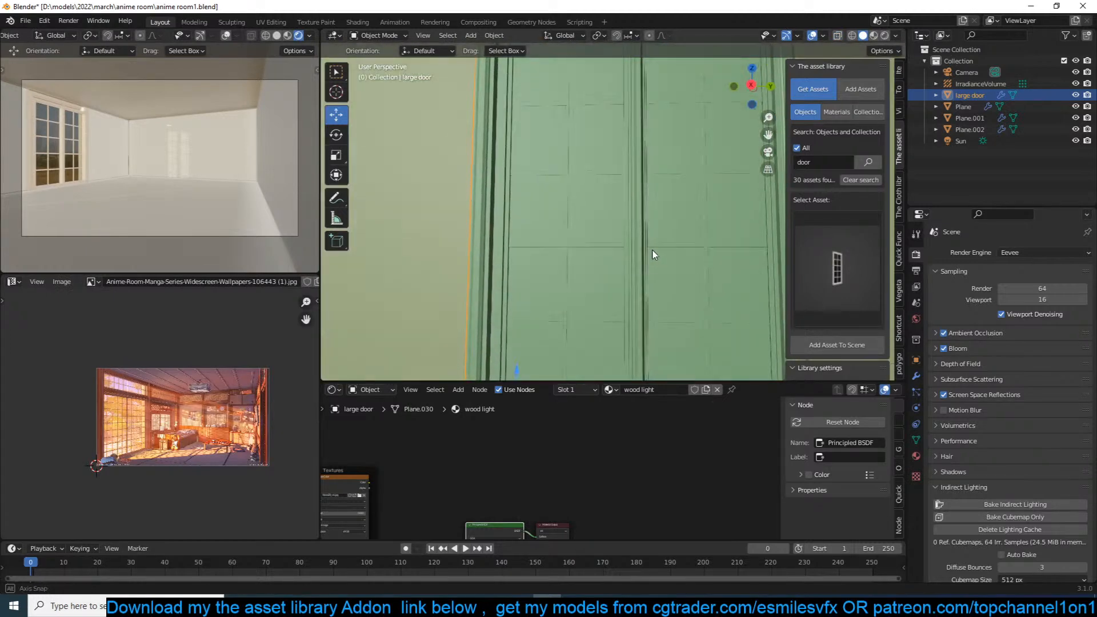
{"action": "key", "text": "Tab"}
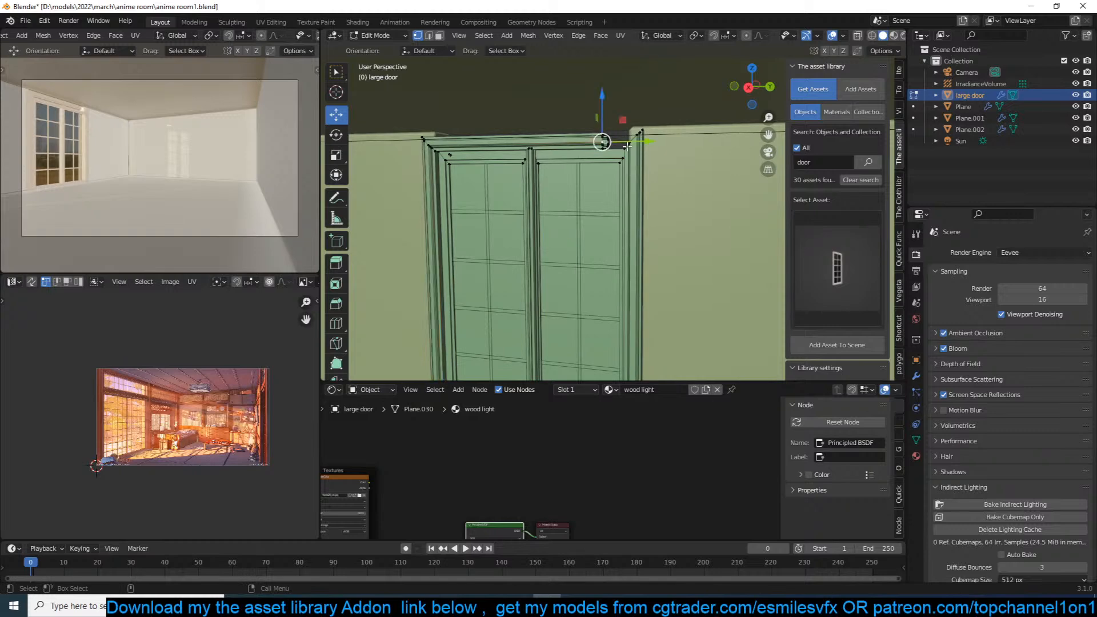
{"action": "key", "text": "x"}
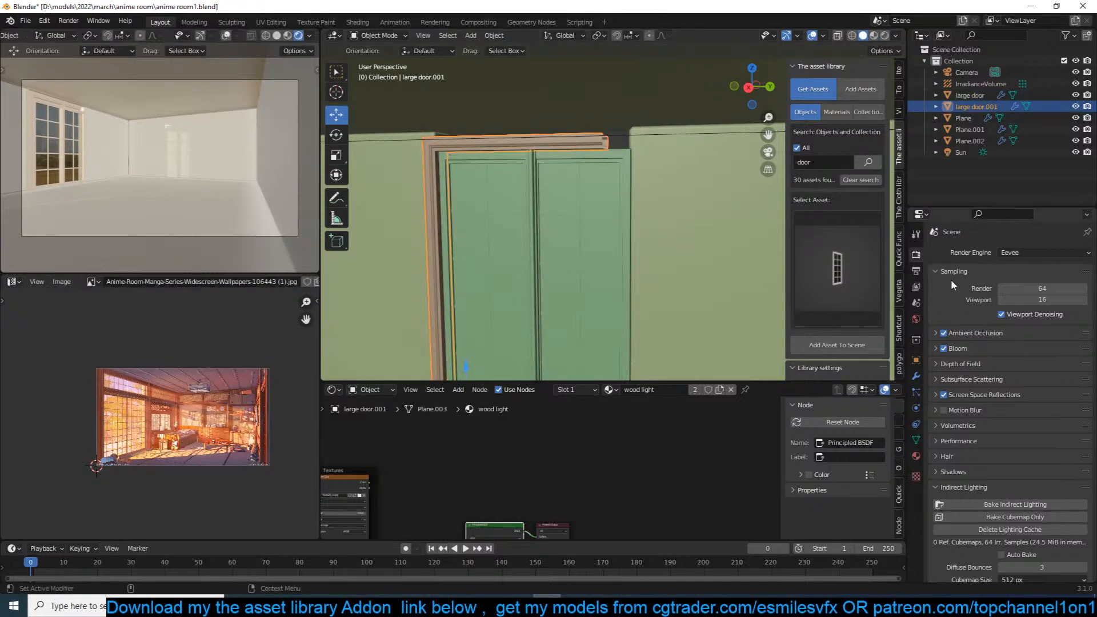
- Check large door.001's Bevel and Mirror modifiers, move frame edges, and hide Plane.001 and Plane.002
{"action": "left_click", "coordinate": [980, 252]}
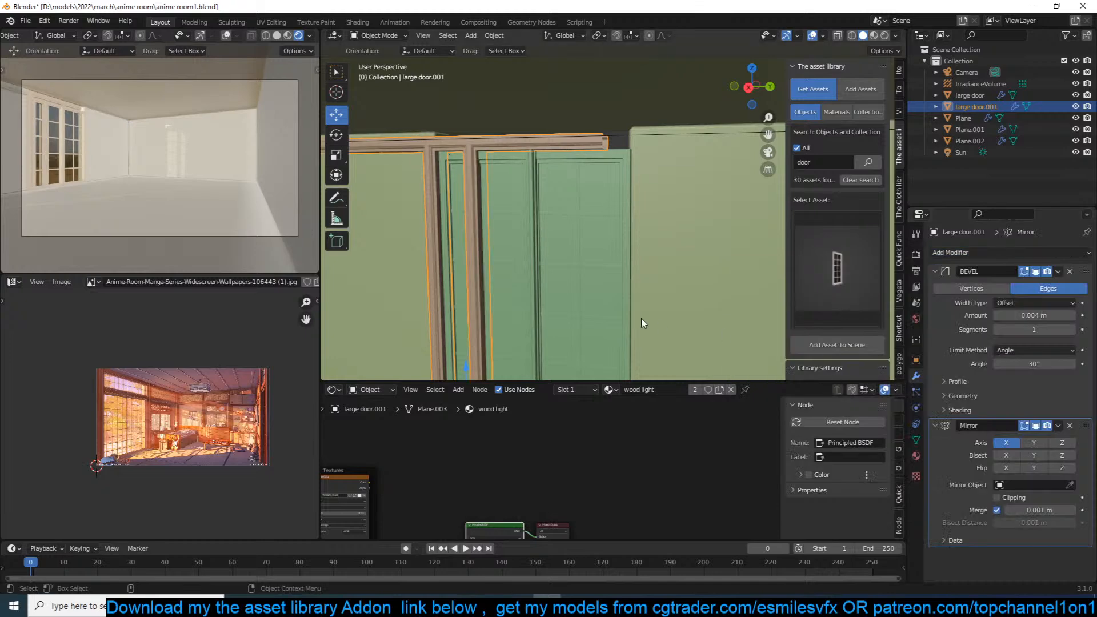
{"action": "key", "text": "Tab"}
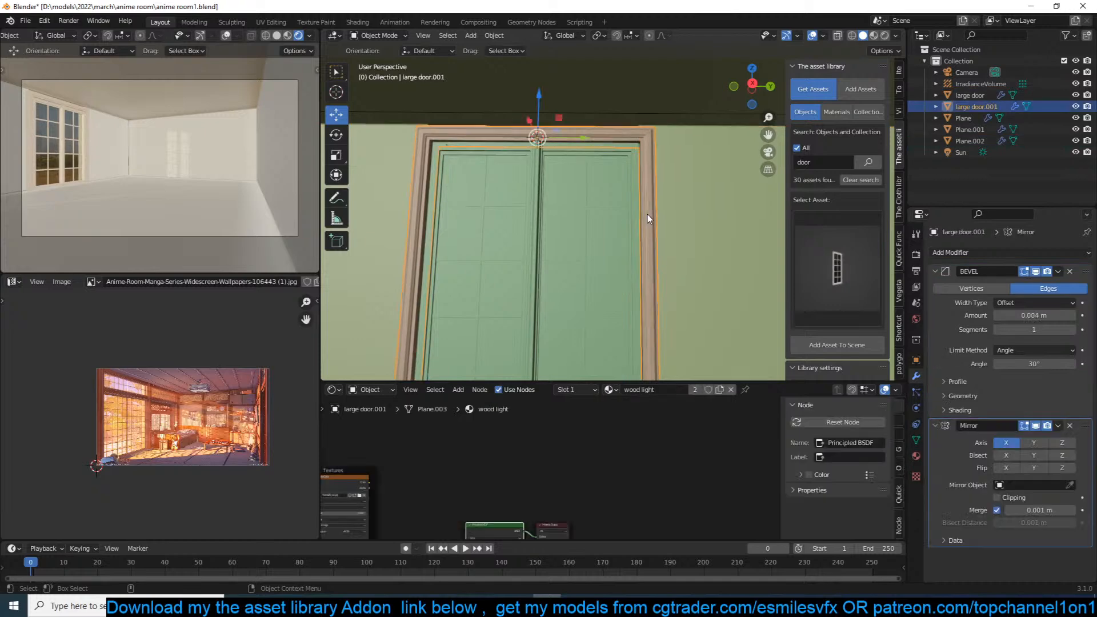
{"action": "key", "text": "Tab"}
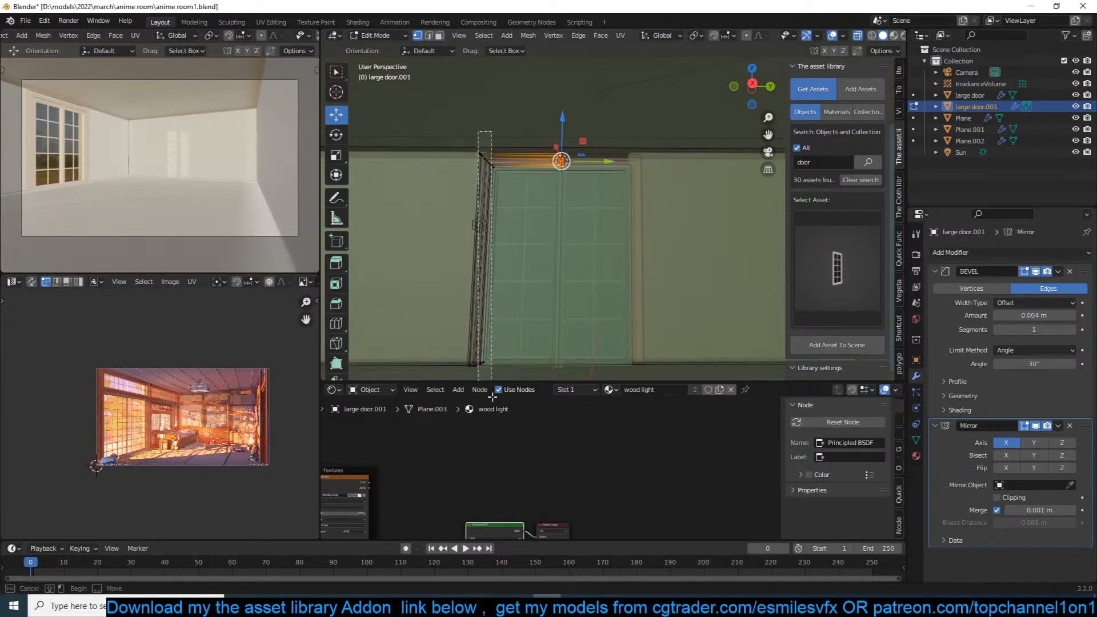
{"action": "key", "text": "KP_1"}
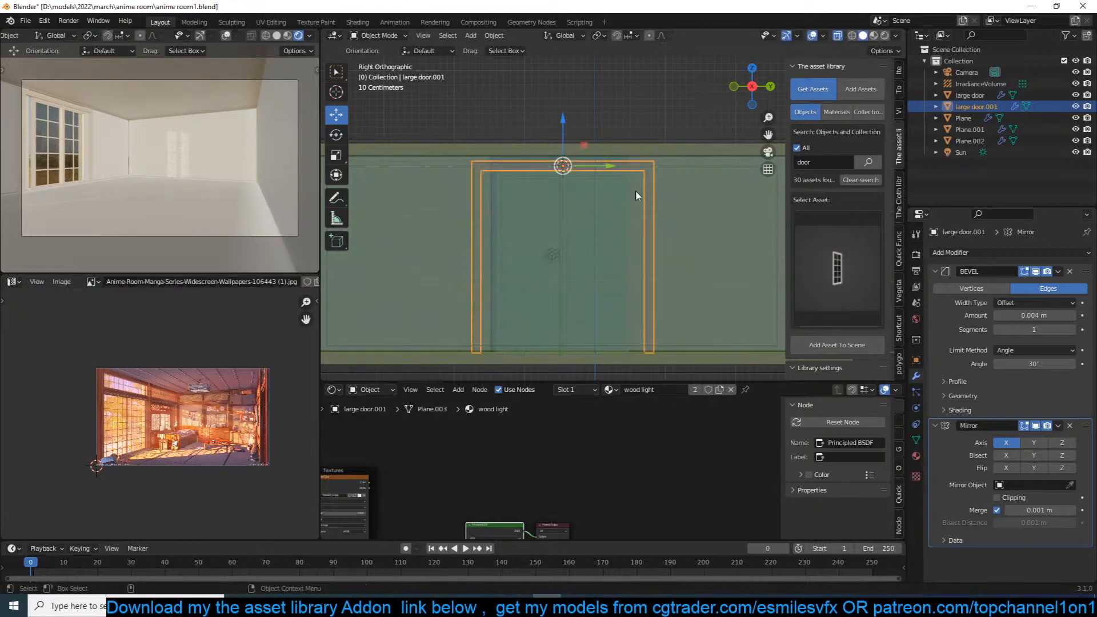
{"action": "key", "text": "ctrl+s"}
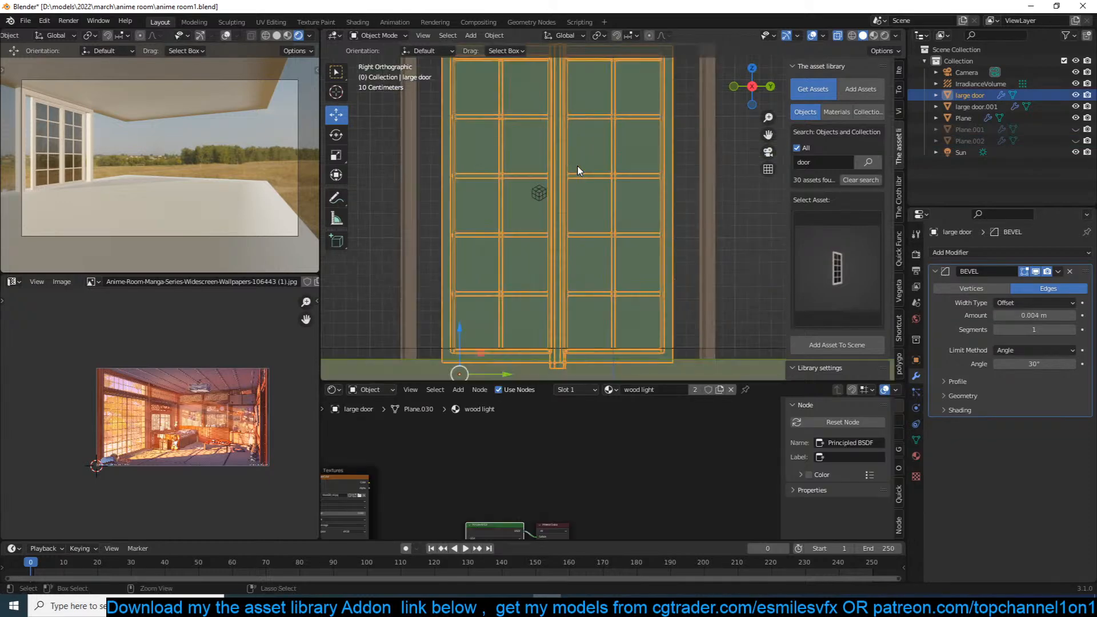
- Save, then delete the right door panel's inner grid bars in Edit Mode
{"action": "key", "text": "ctrl+s"}
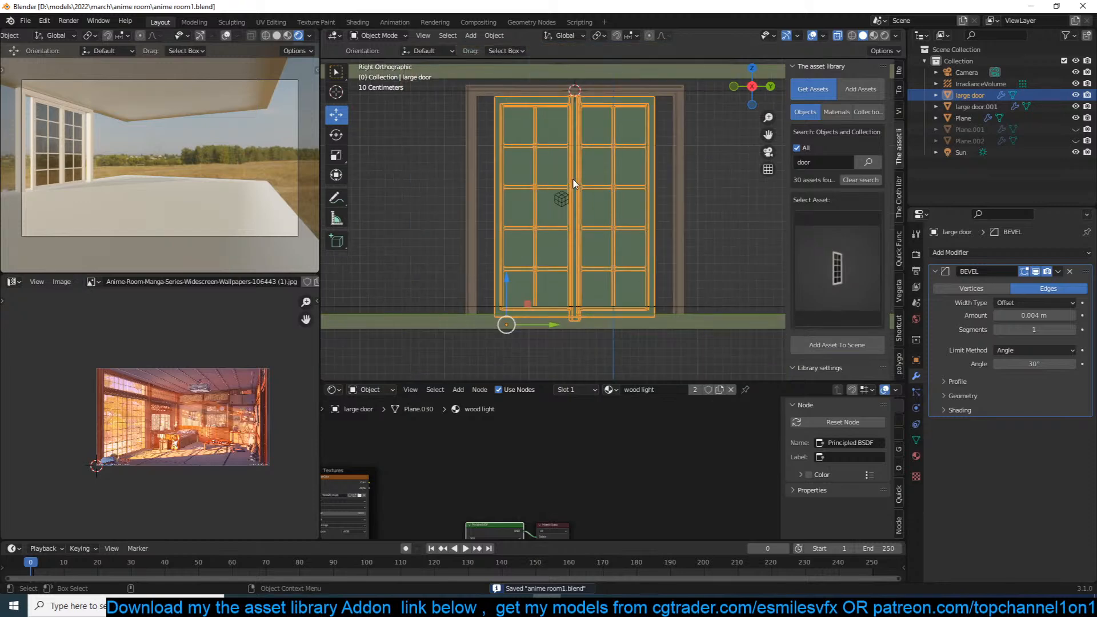
{"action": "key", "text": "Tab"}
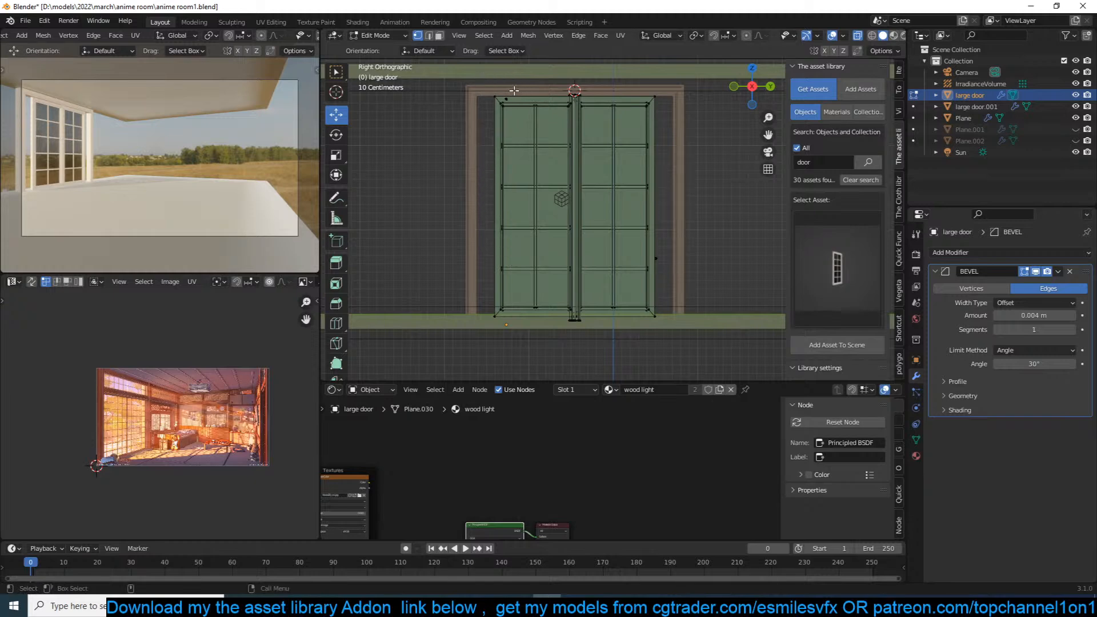
{"action": "key", "text": "x"}
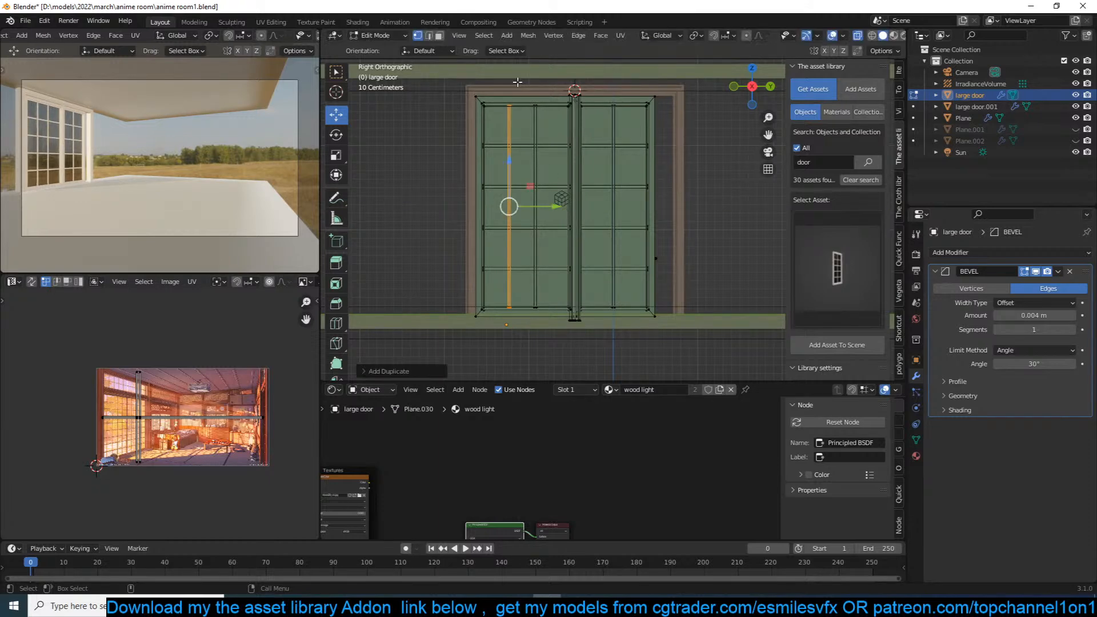
{"action": "key", "text": "s"}
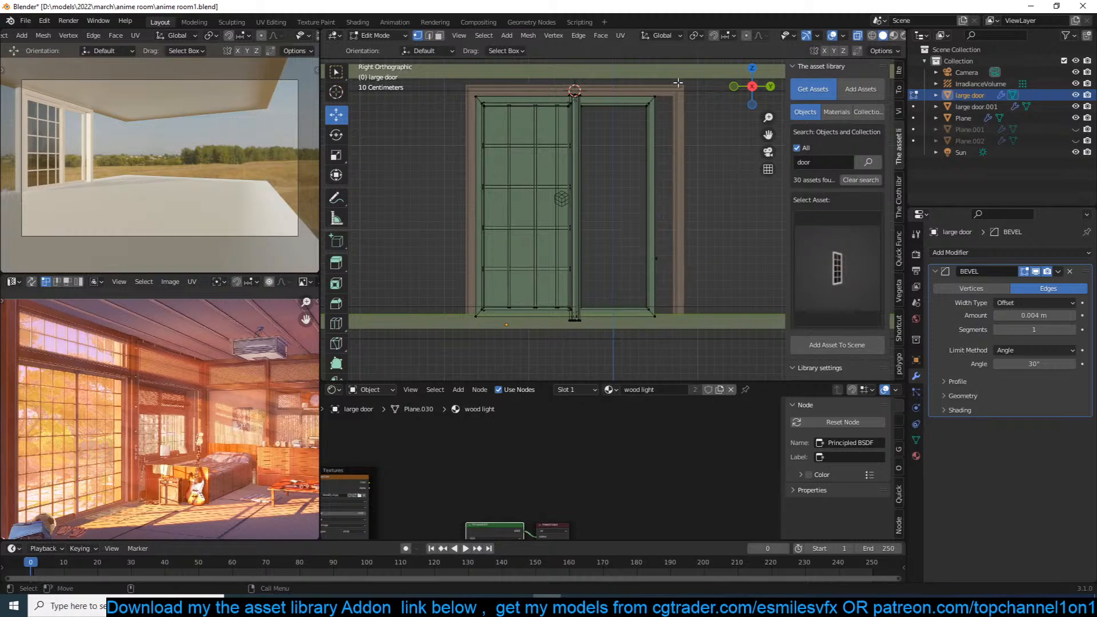
- Delete the right door panel and move a horizontal crossbar lower on the remaining panel
{"action": "key", "text": "x"}
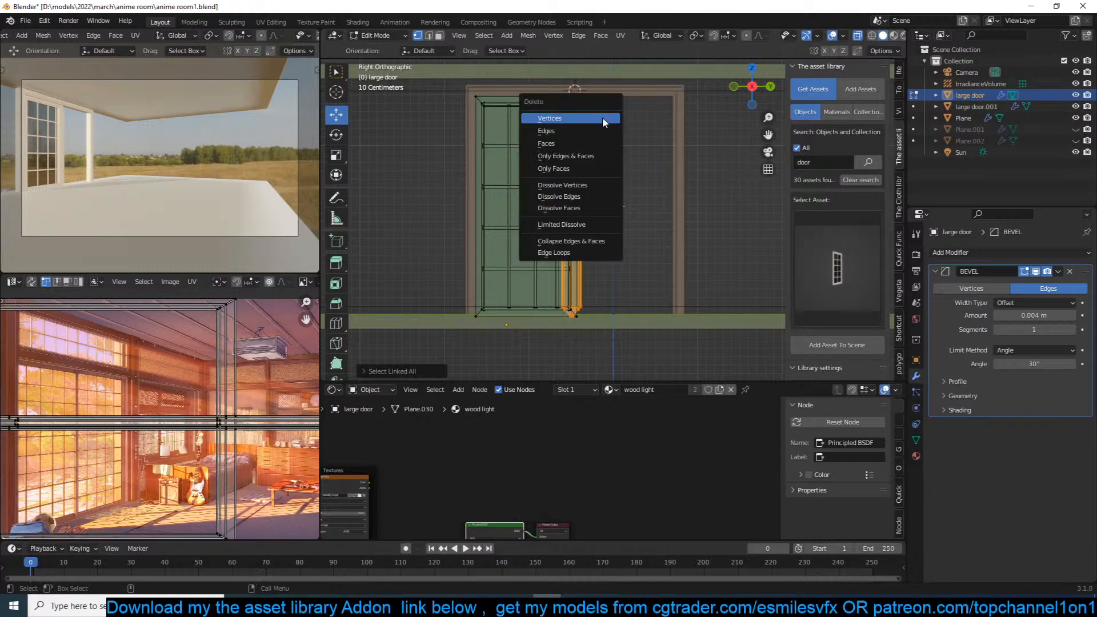
{"action": "left_click", "coordinate": [550, 118]}
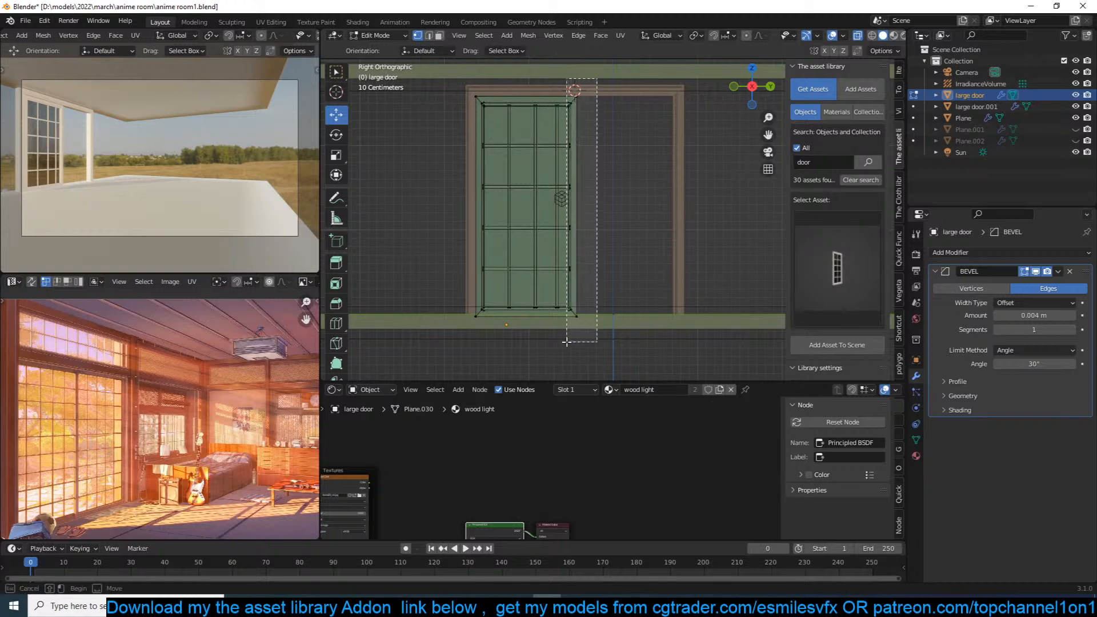
{"action": "left_click_drag", "start_coordinate": [546, 203], "coordinate": [636, 205]}
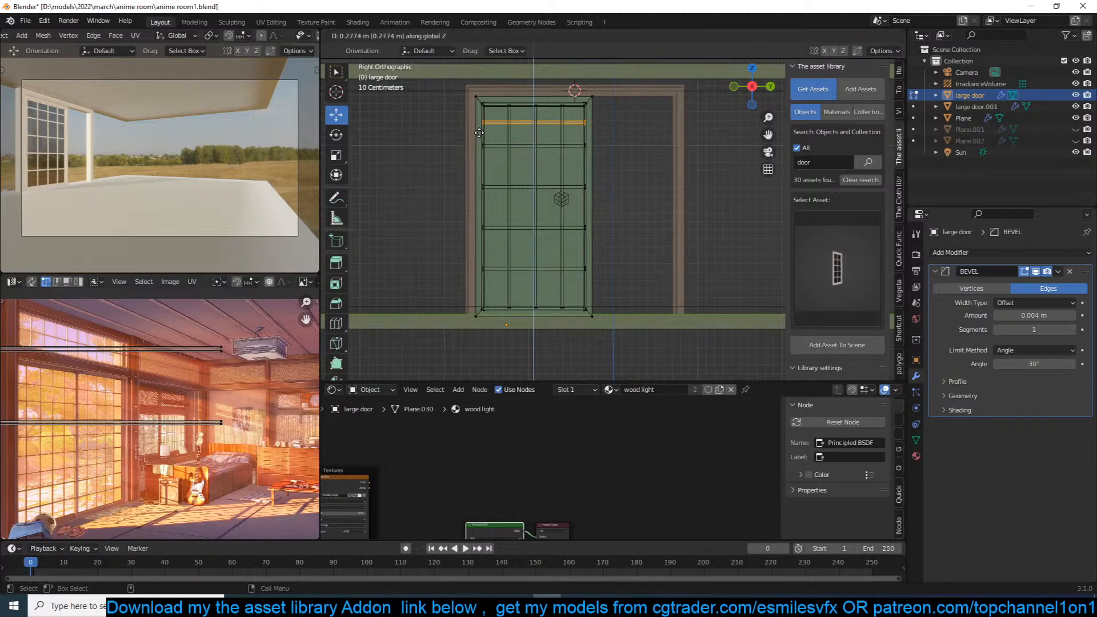
{"action": "left_click_drag", "start_coordinate": [536, 122], "coordinate": [535, 168]}
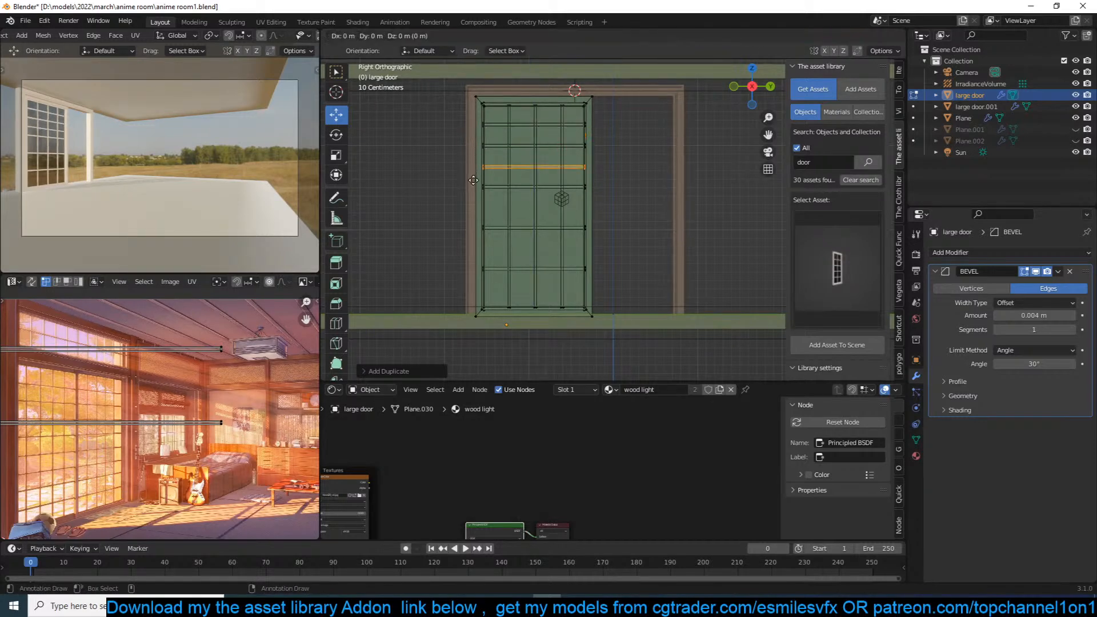